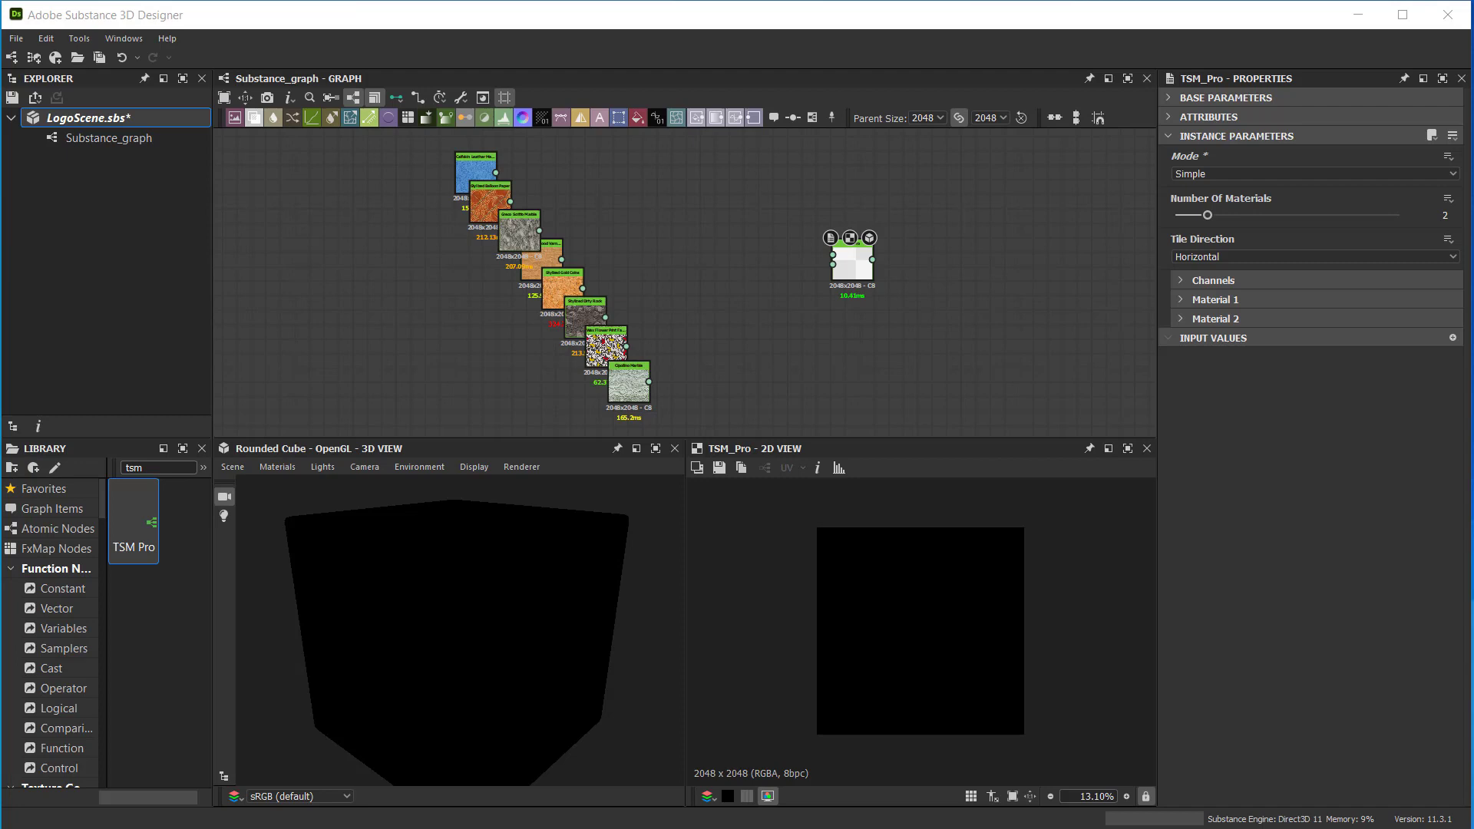
mouse_move(1279, 746)
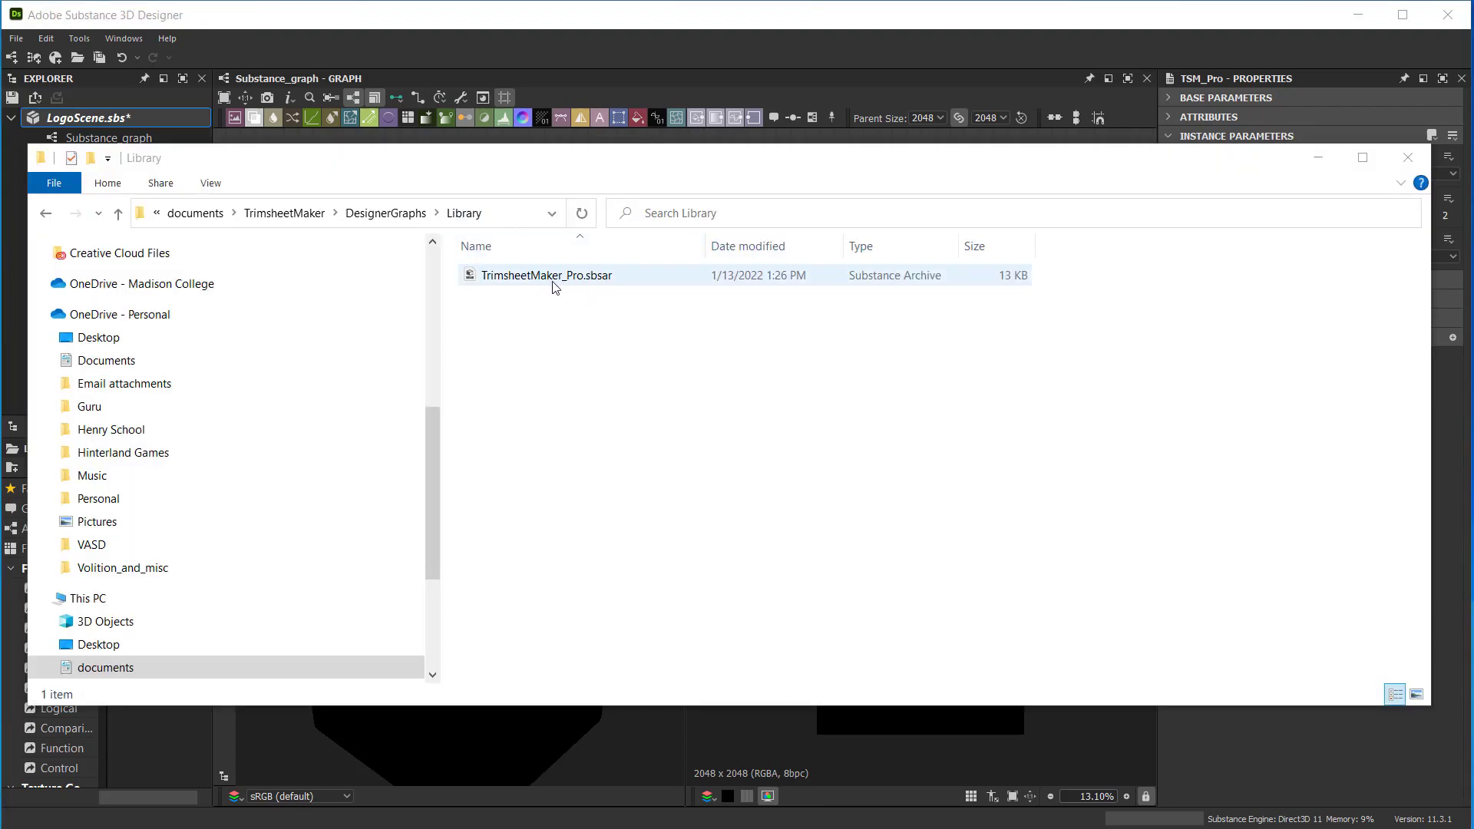
Reach the project's Library path settings in Preferences.
click(44, 39)
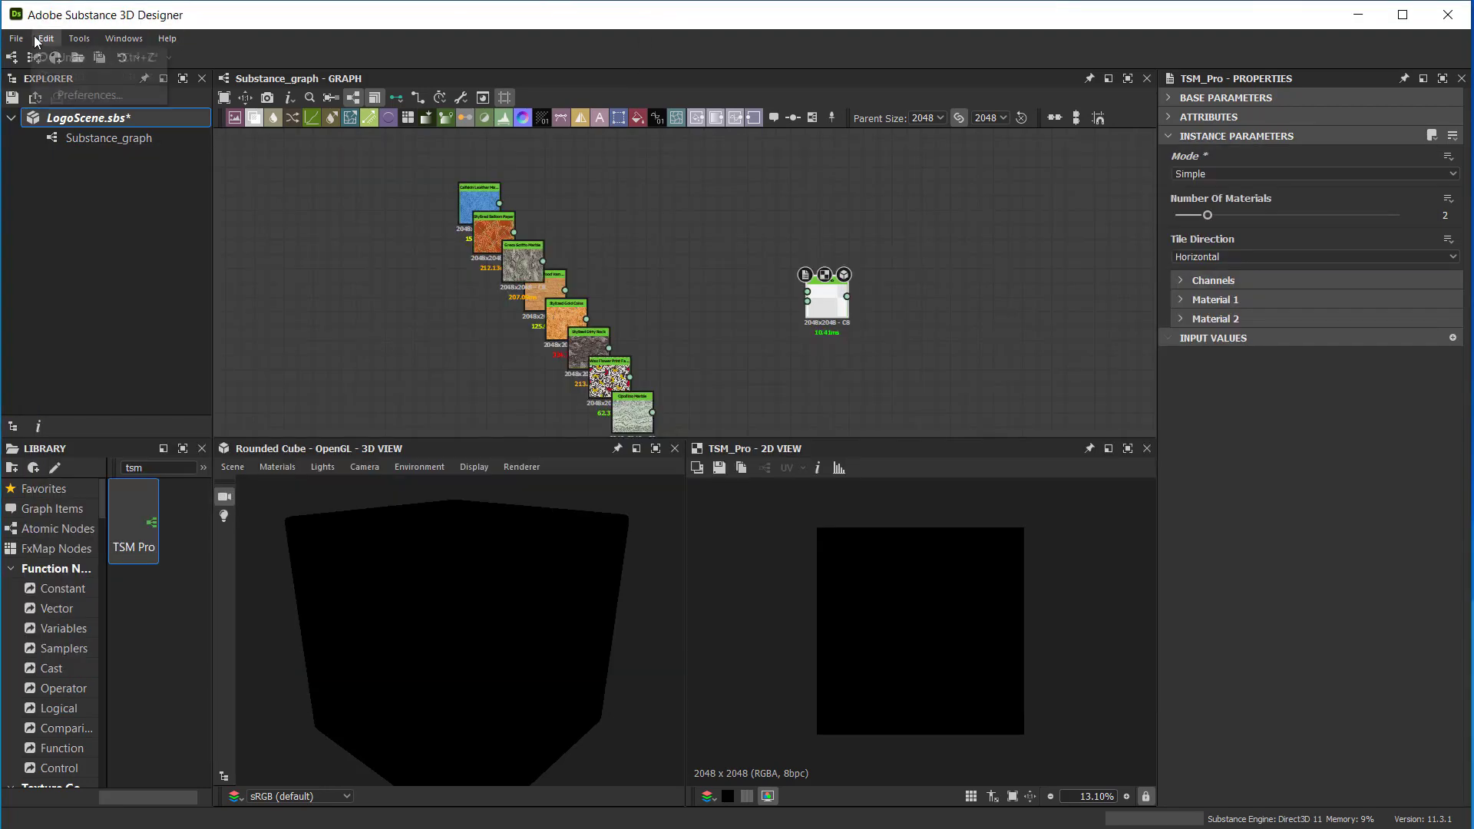
click(89, 95)
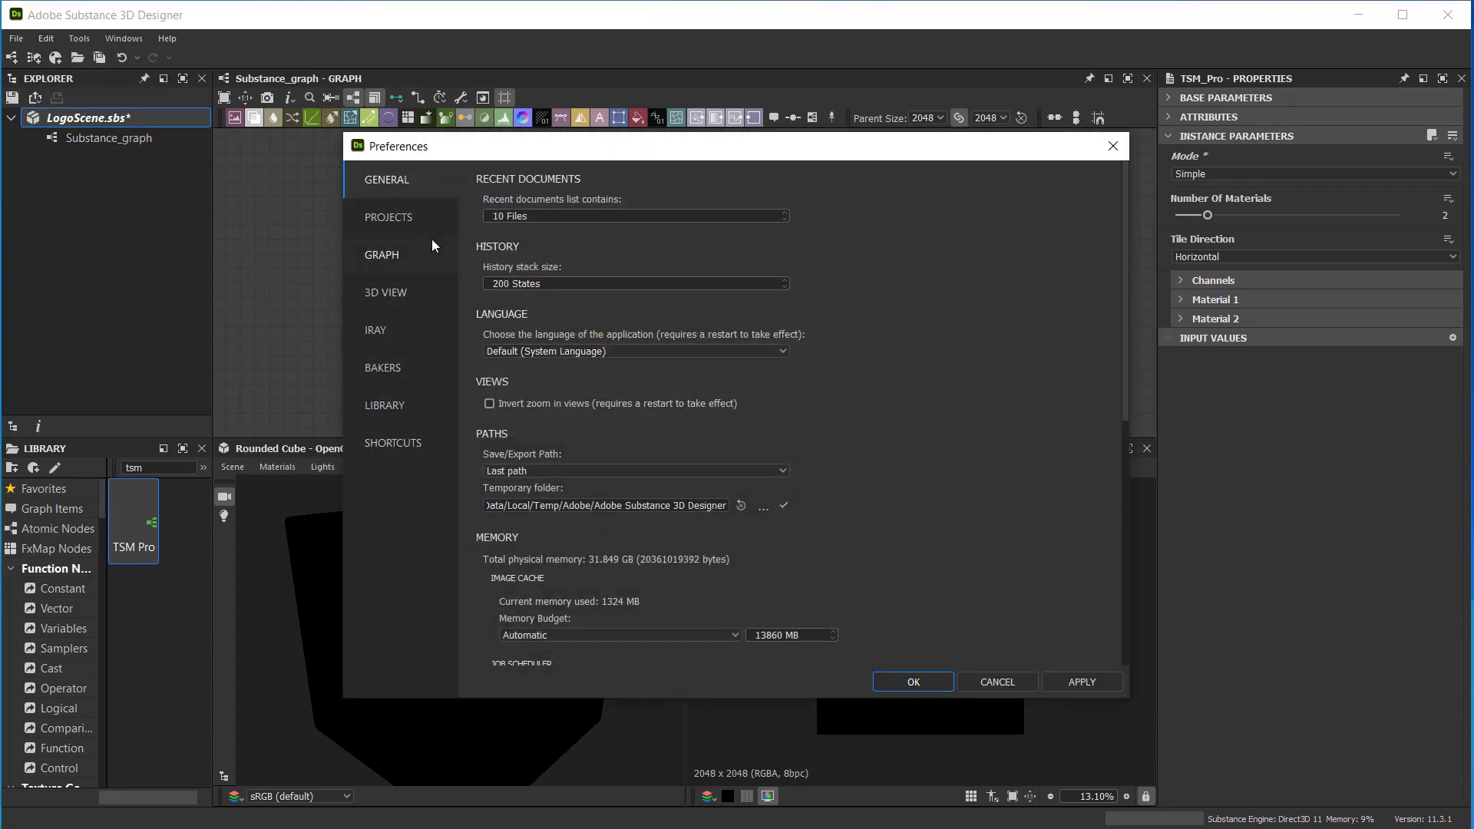
click(387, 216)
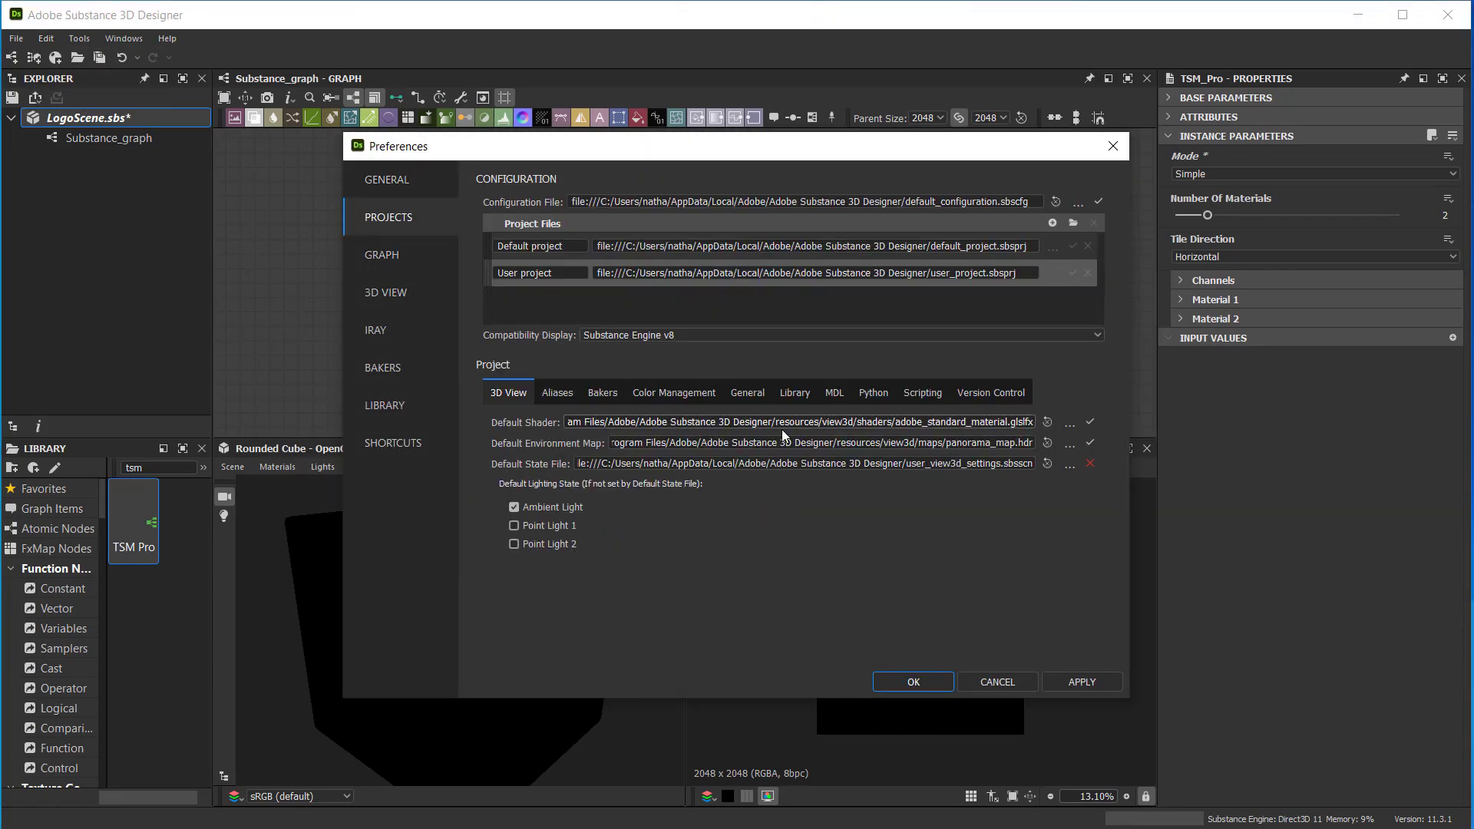
click(794, 391)
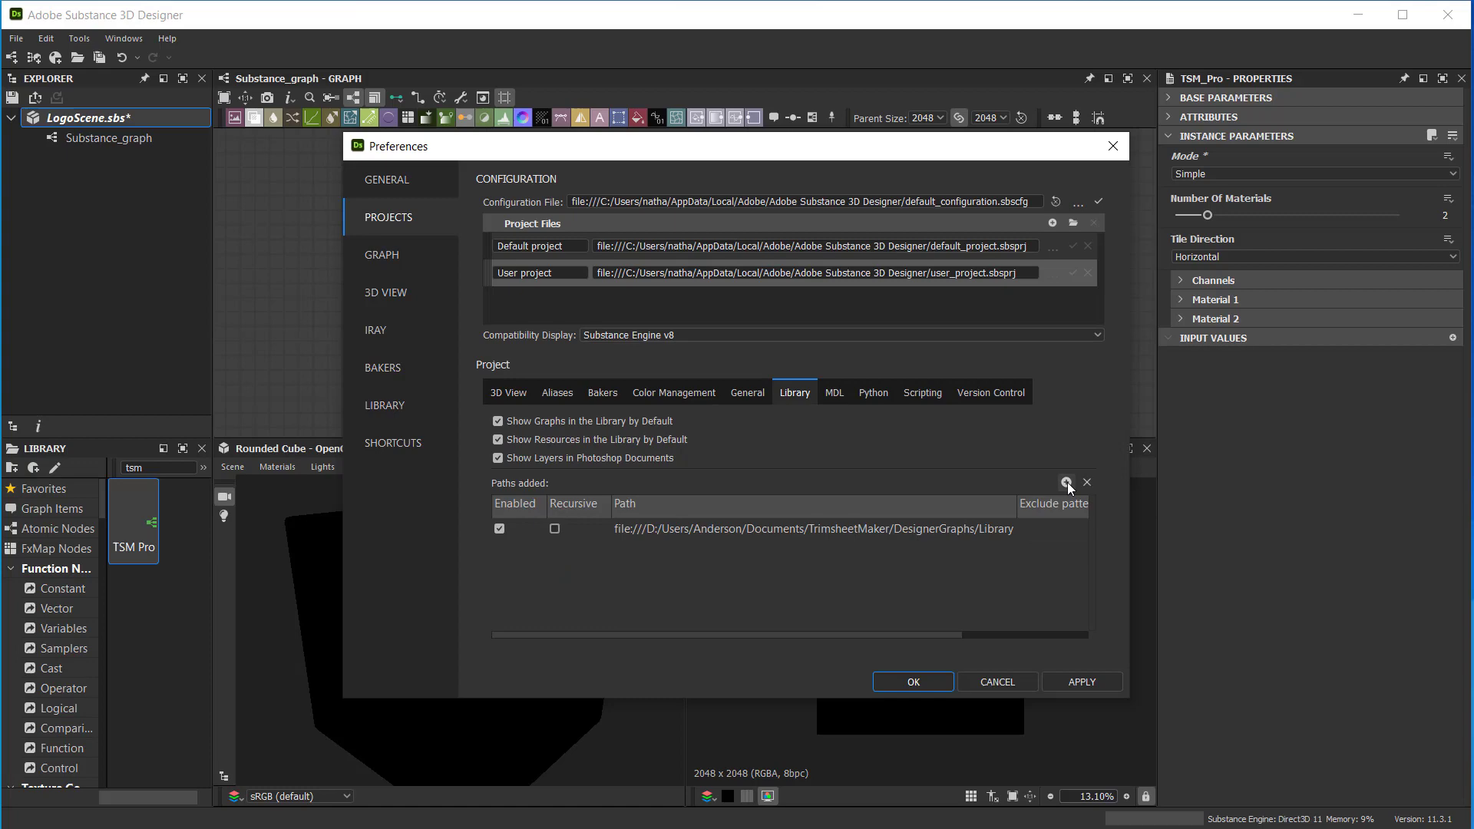
Add the TrimsheetMaker 'Library' folder as a library path and accept the preferences.
click(1065, 483)
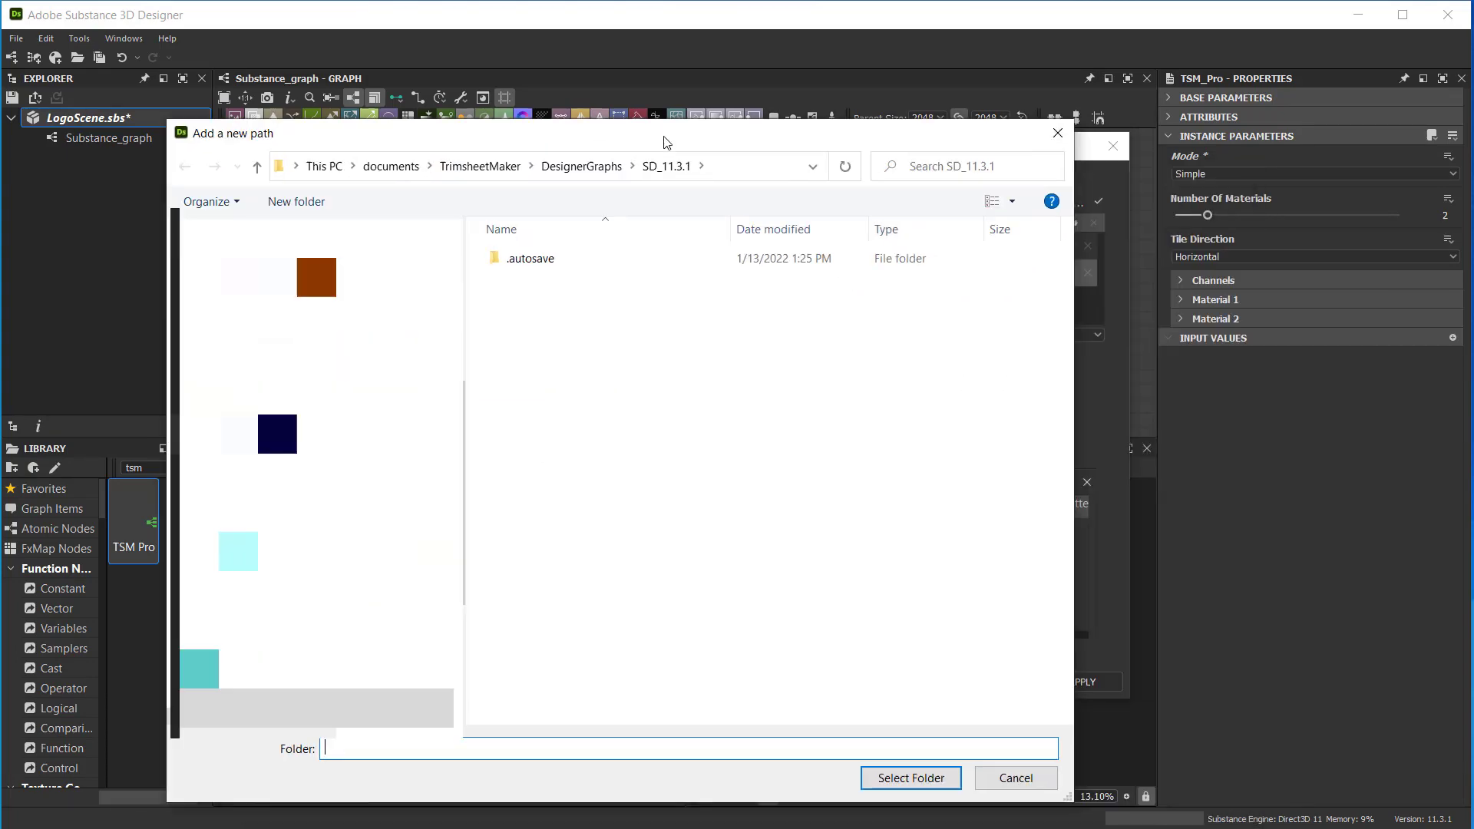
text(Library)
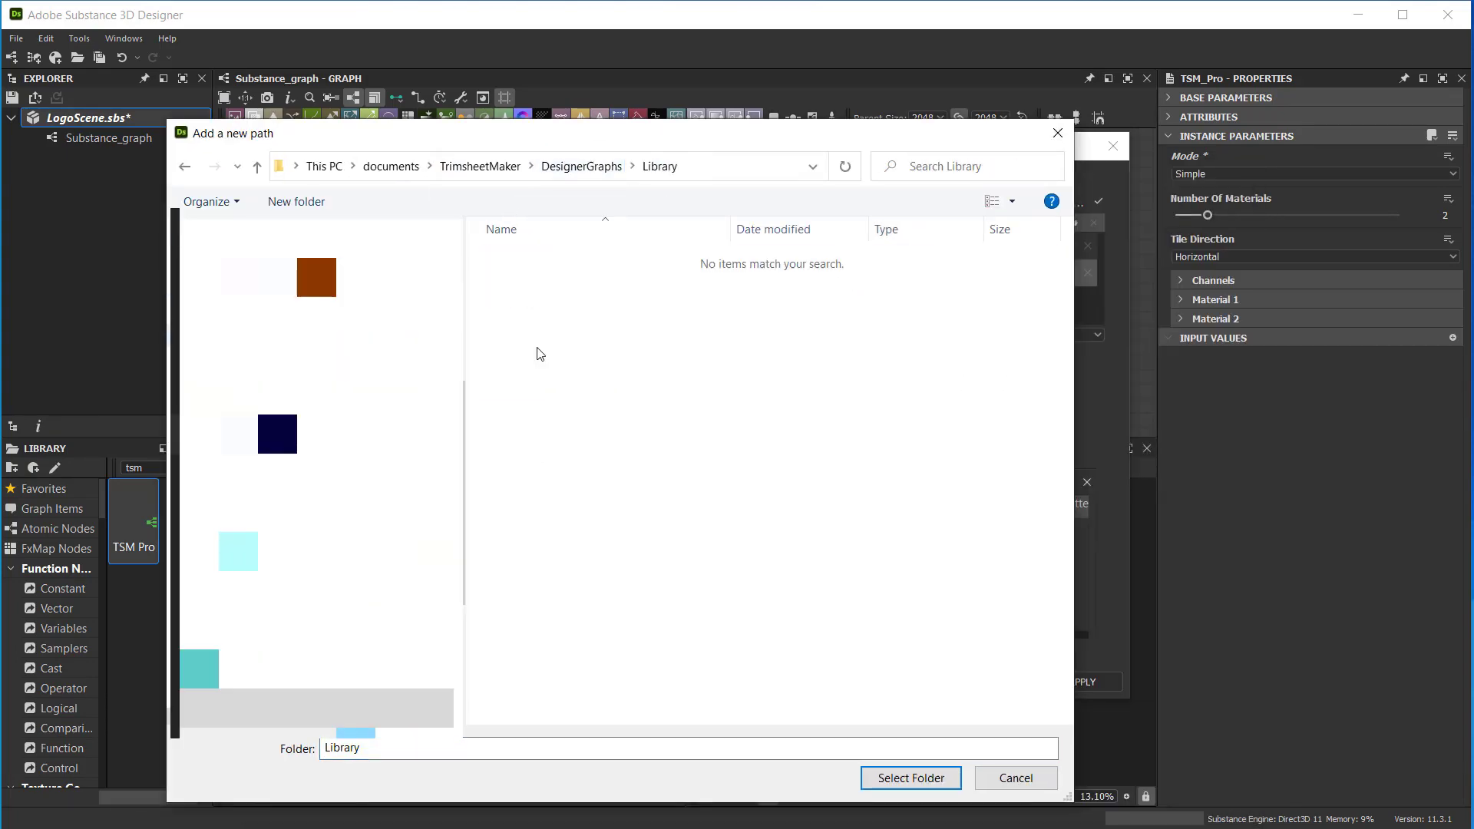
click(908, 777)
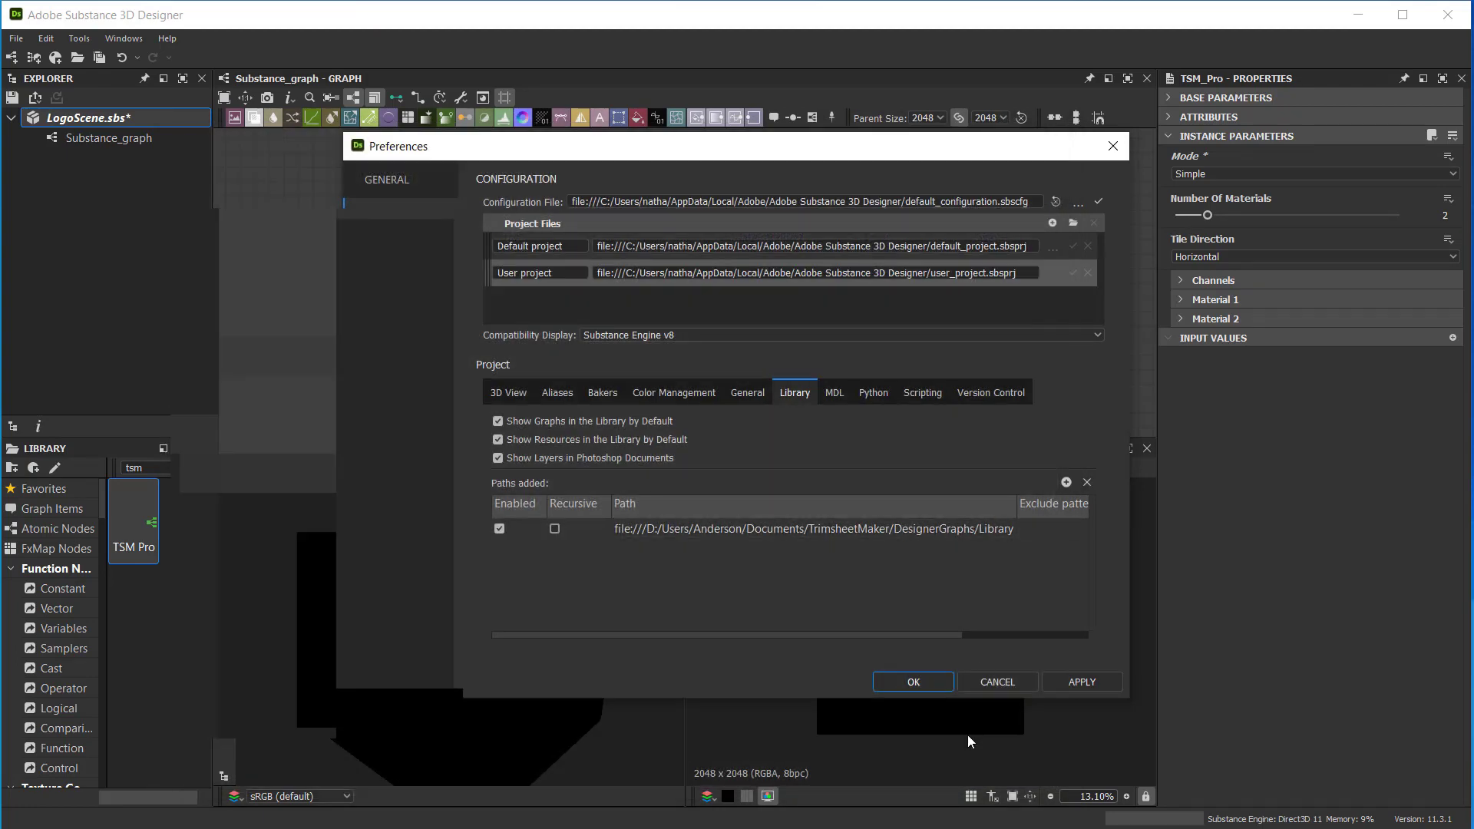
click(910, 682)
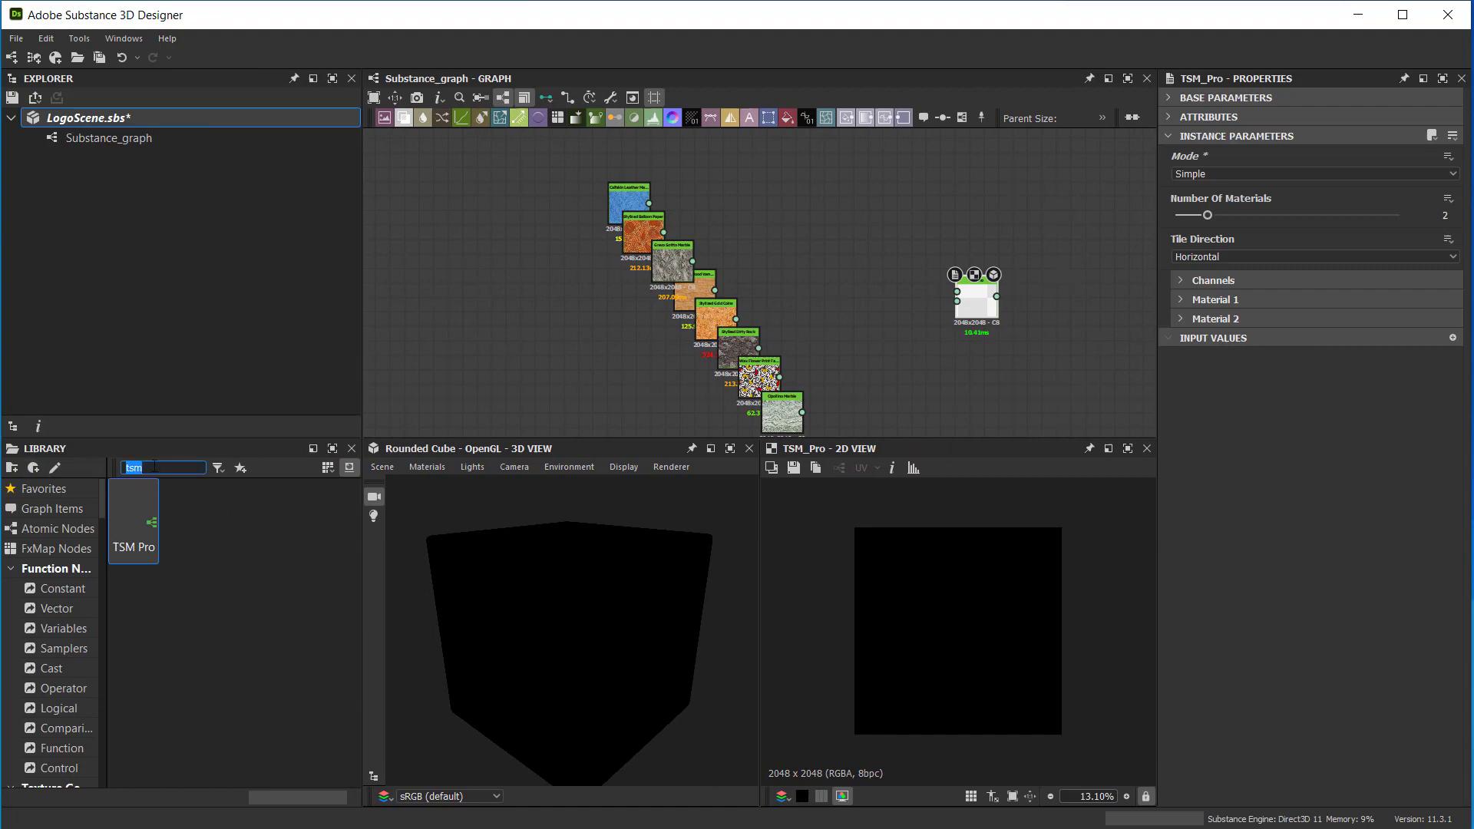
mouse_move(139, 518)
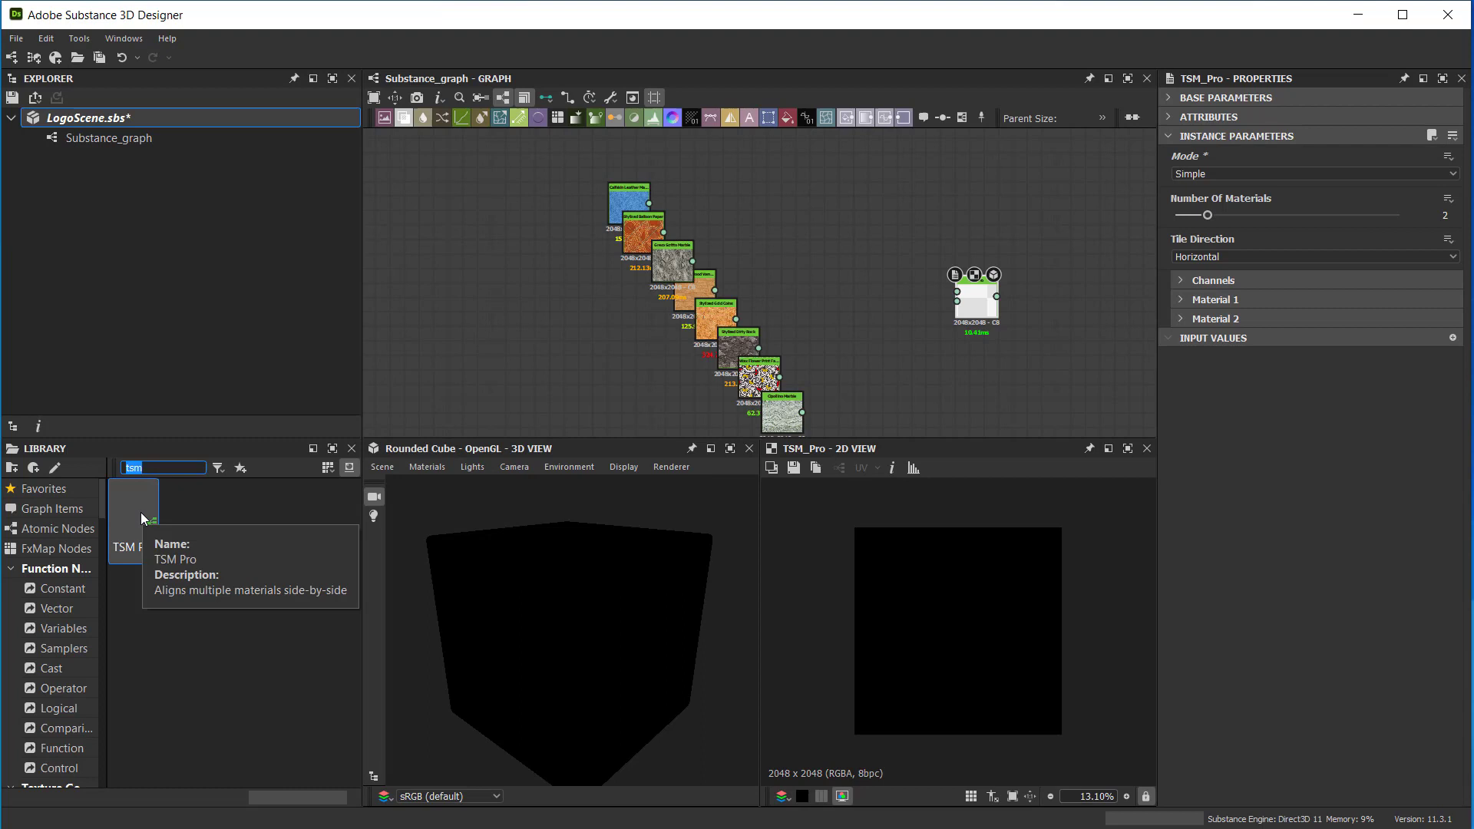
mouse_move(146, 562)
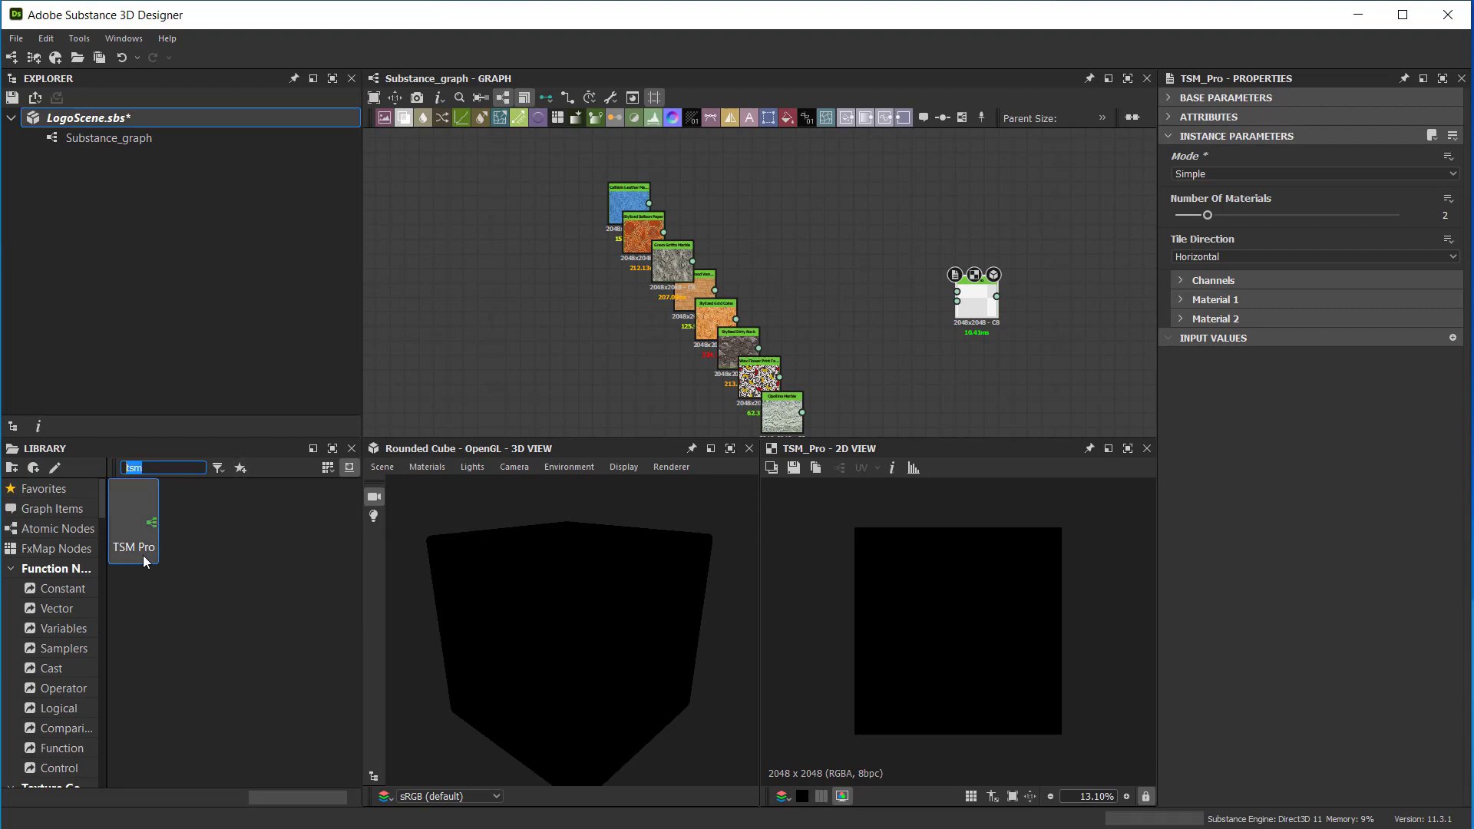
mouse_move(901, 194)
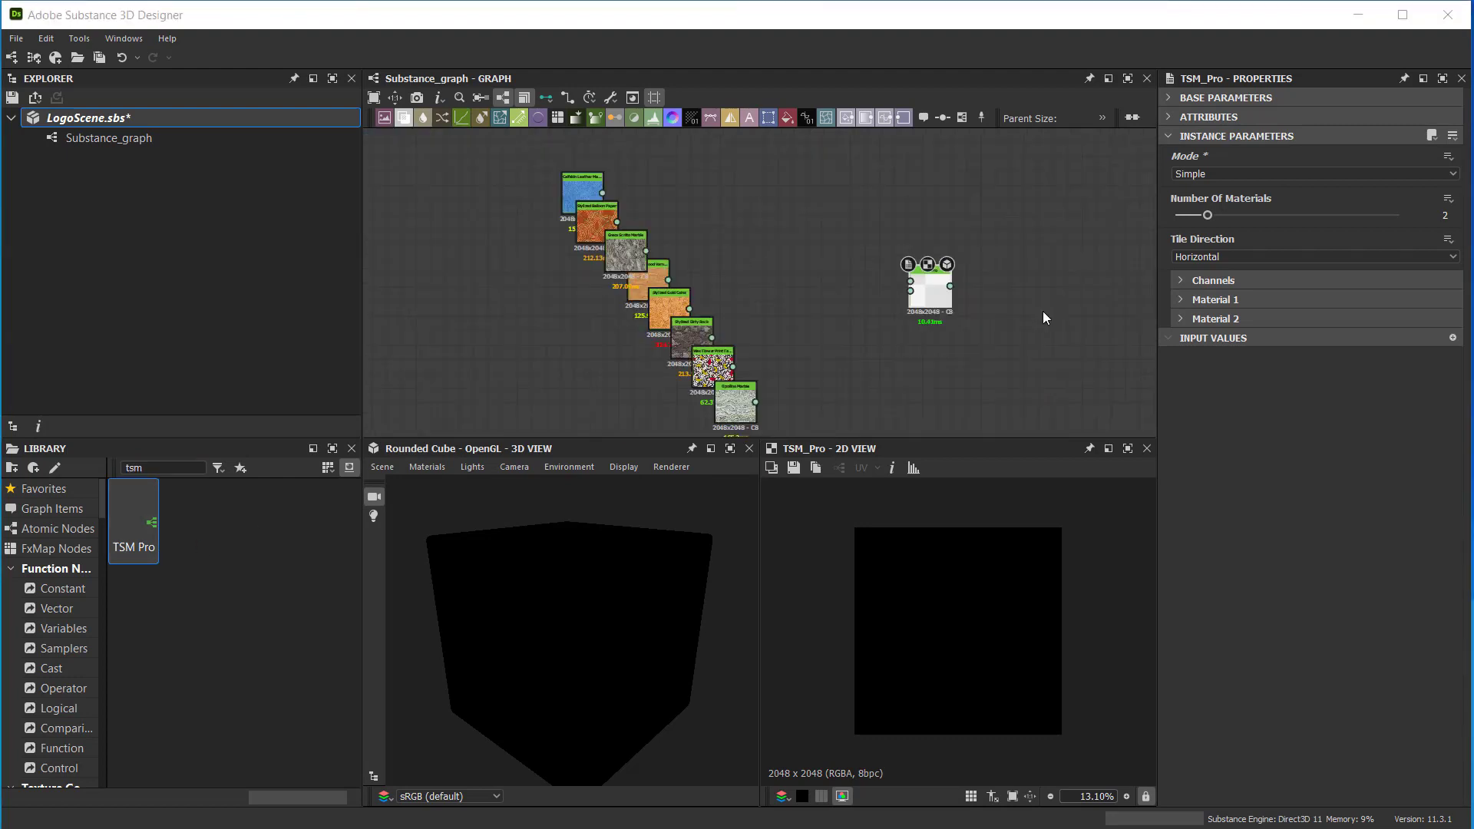
mouse_move(1041, 321)
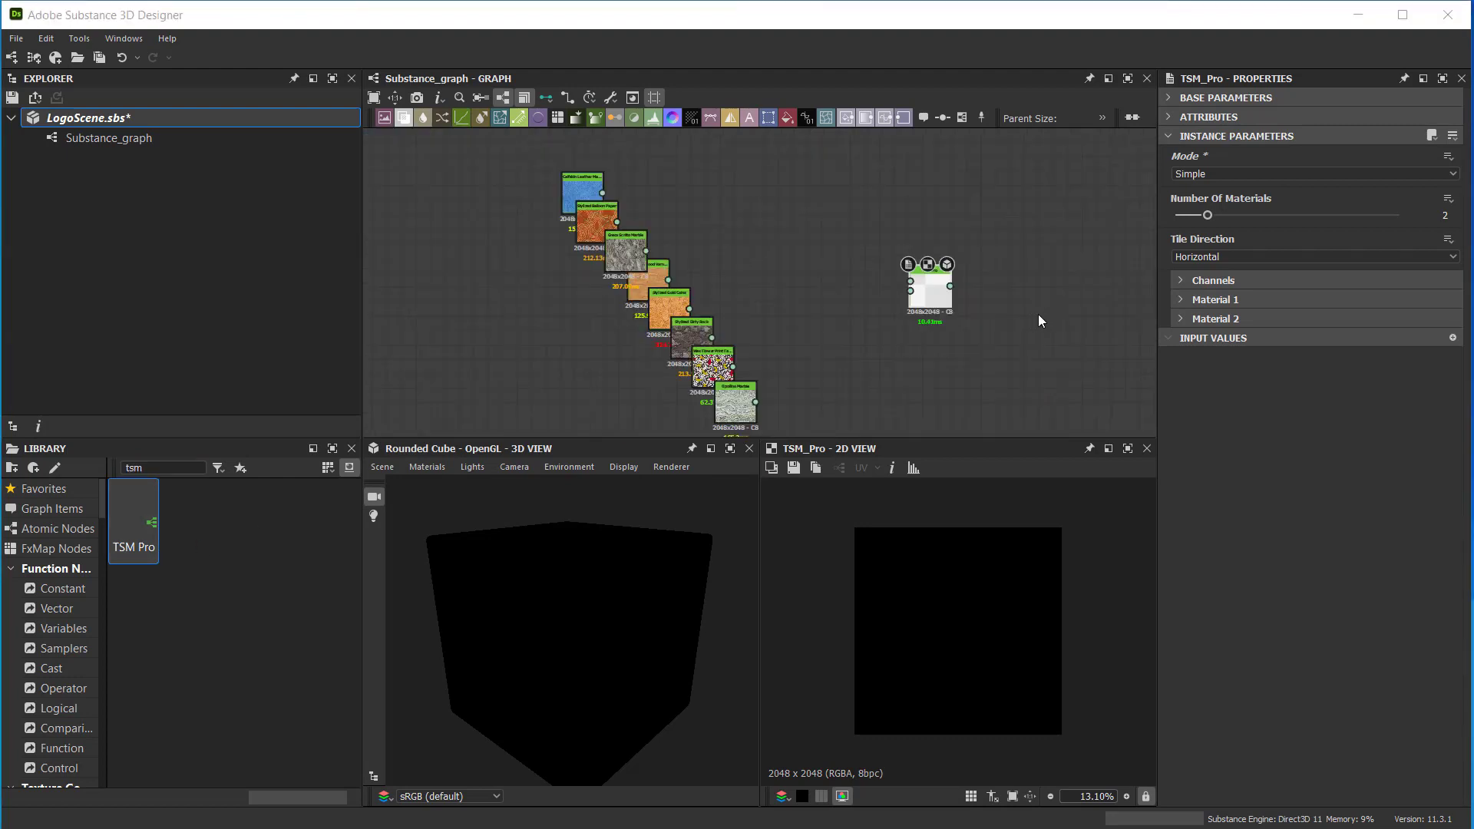
mouse_move(1178, 166)
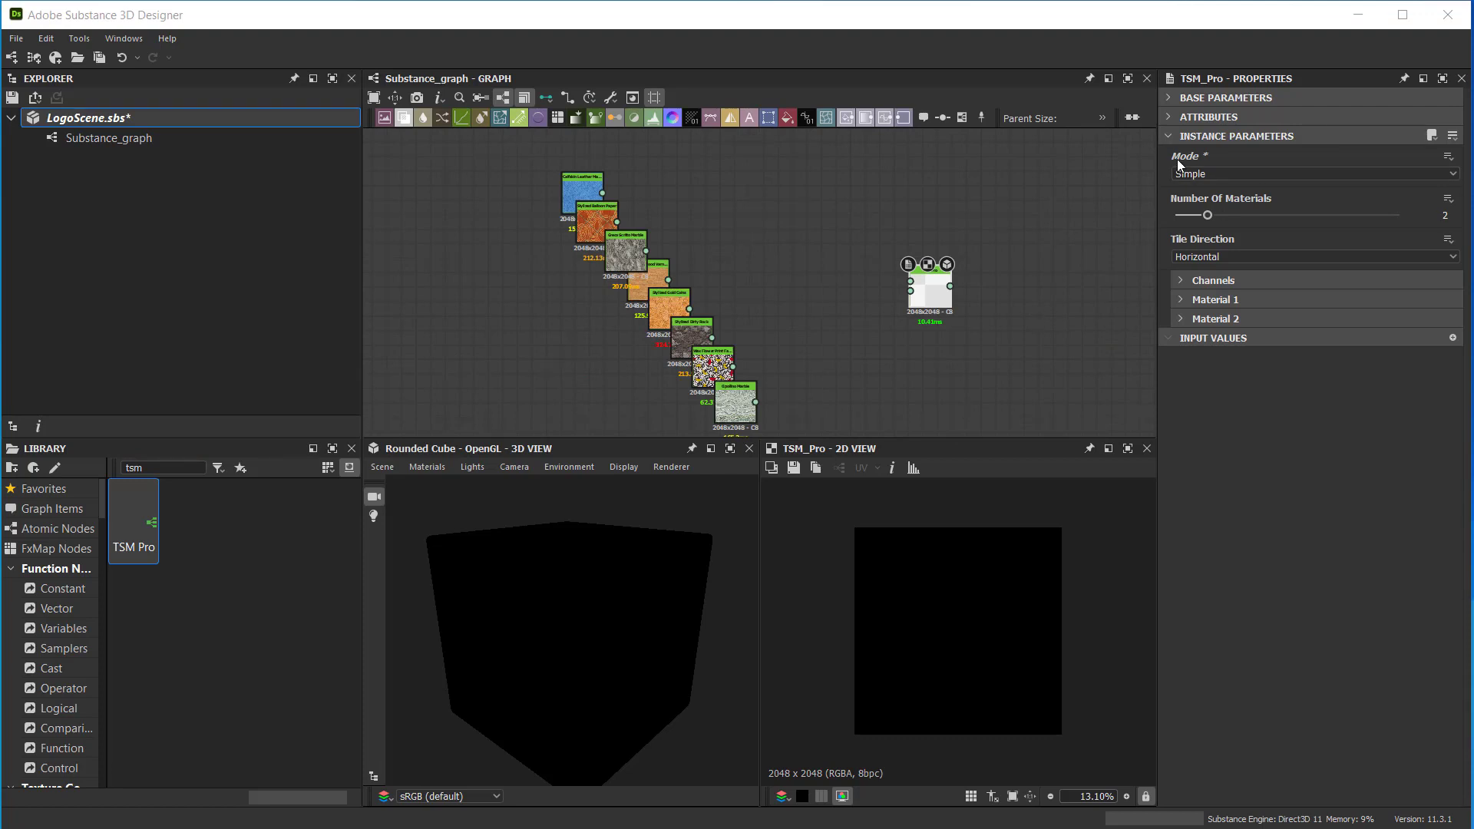
click(1311, 173)
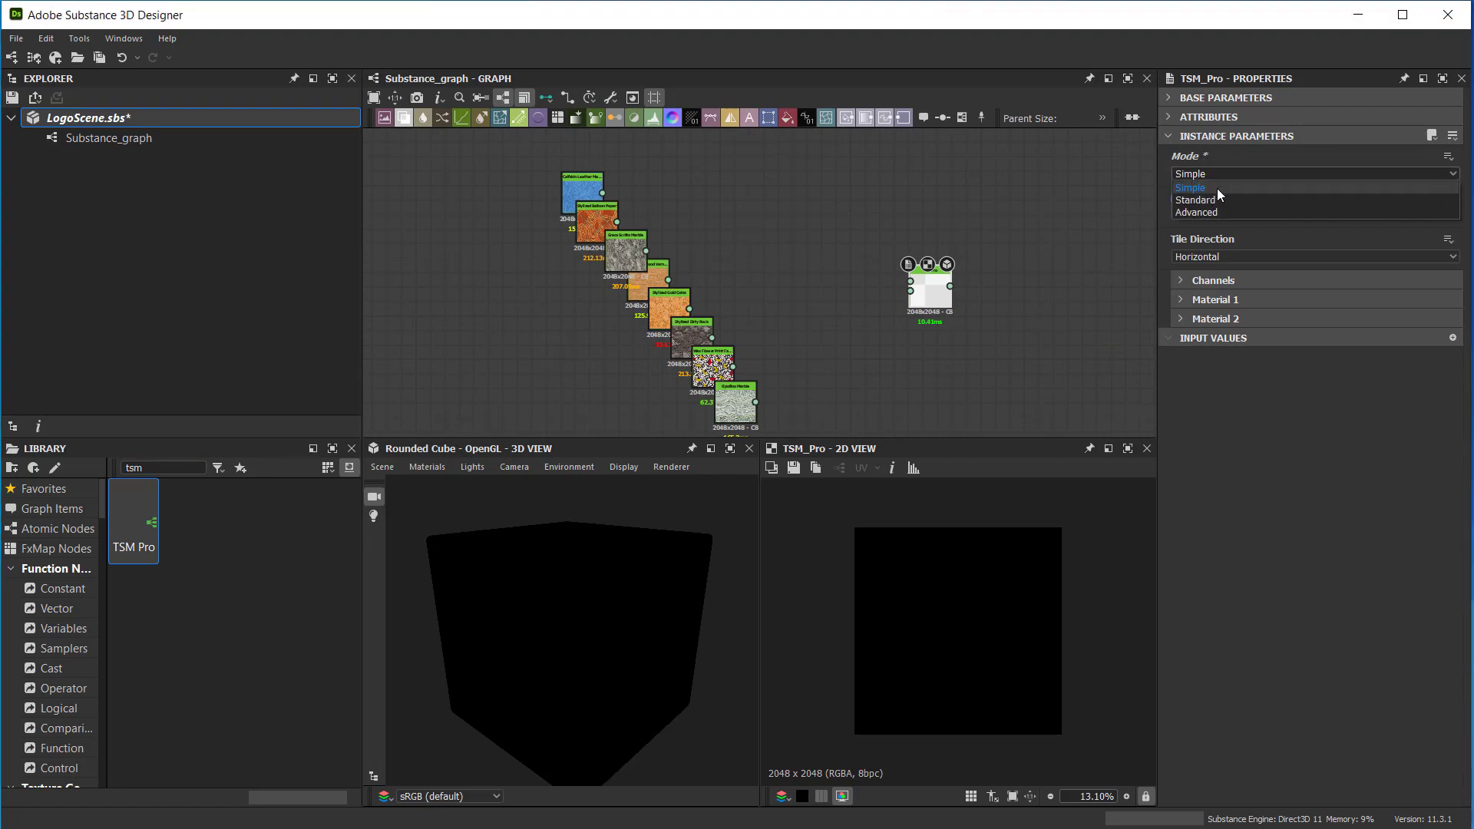
click(1191, 187)
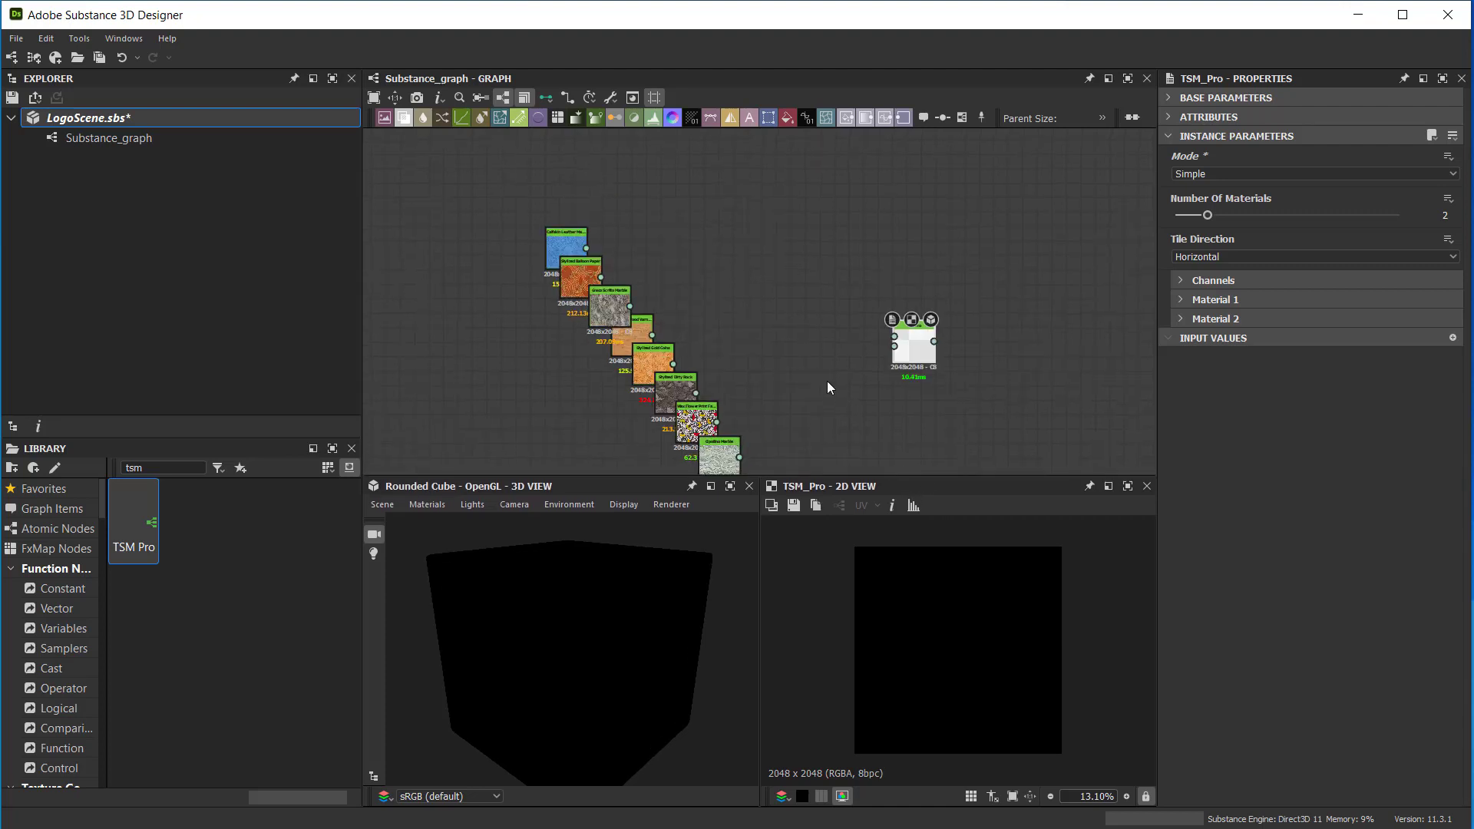
mouse_move(1250, 194)
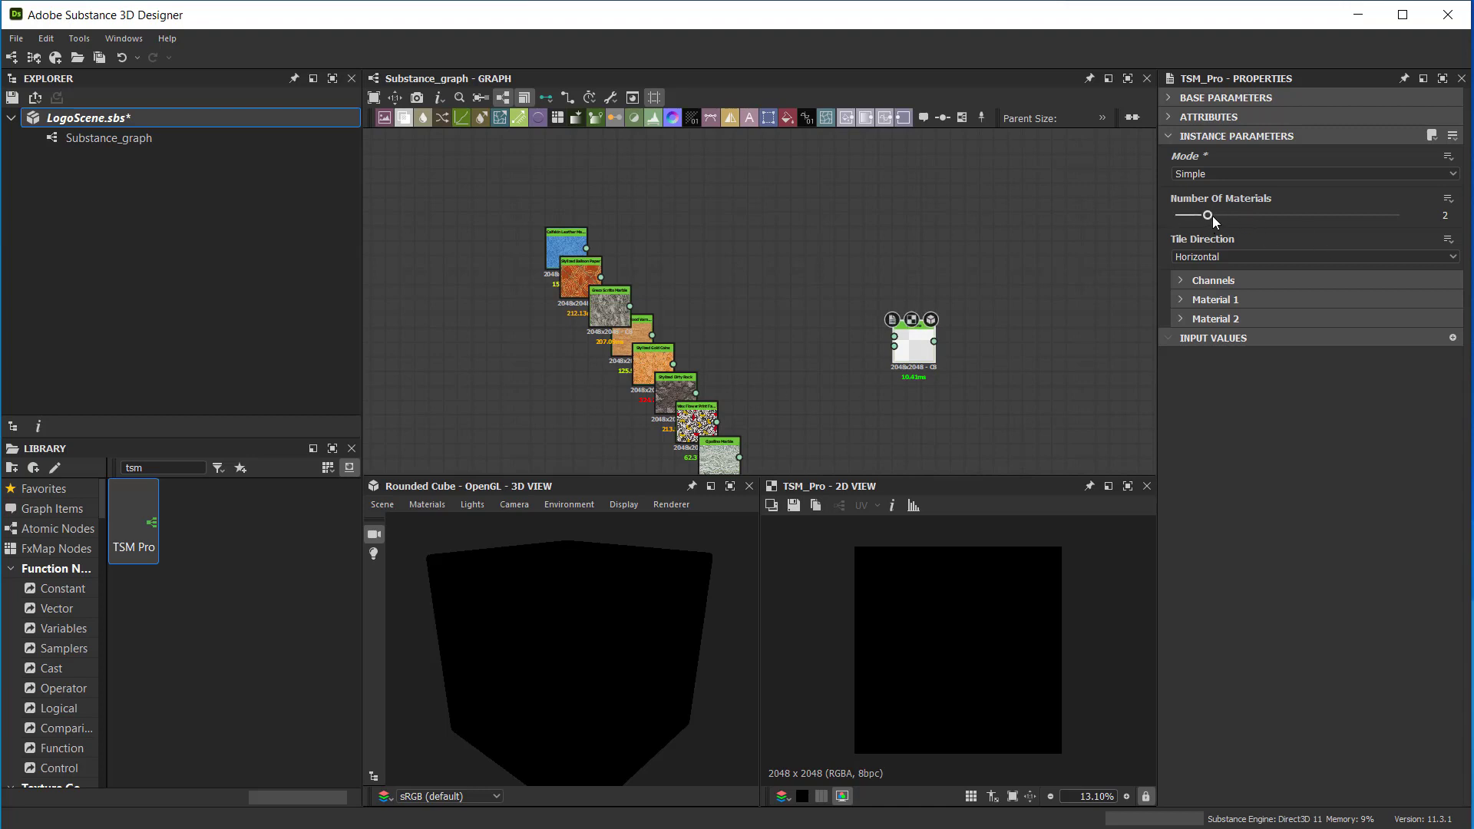
mouse_move(1234, 219)
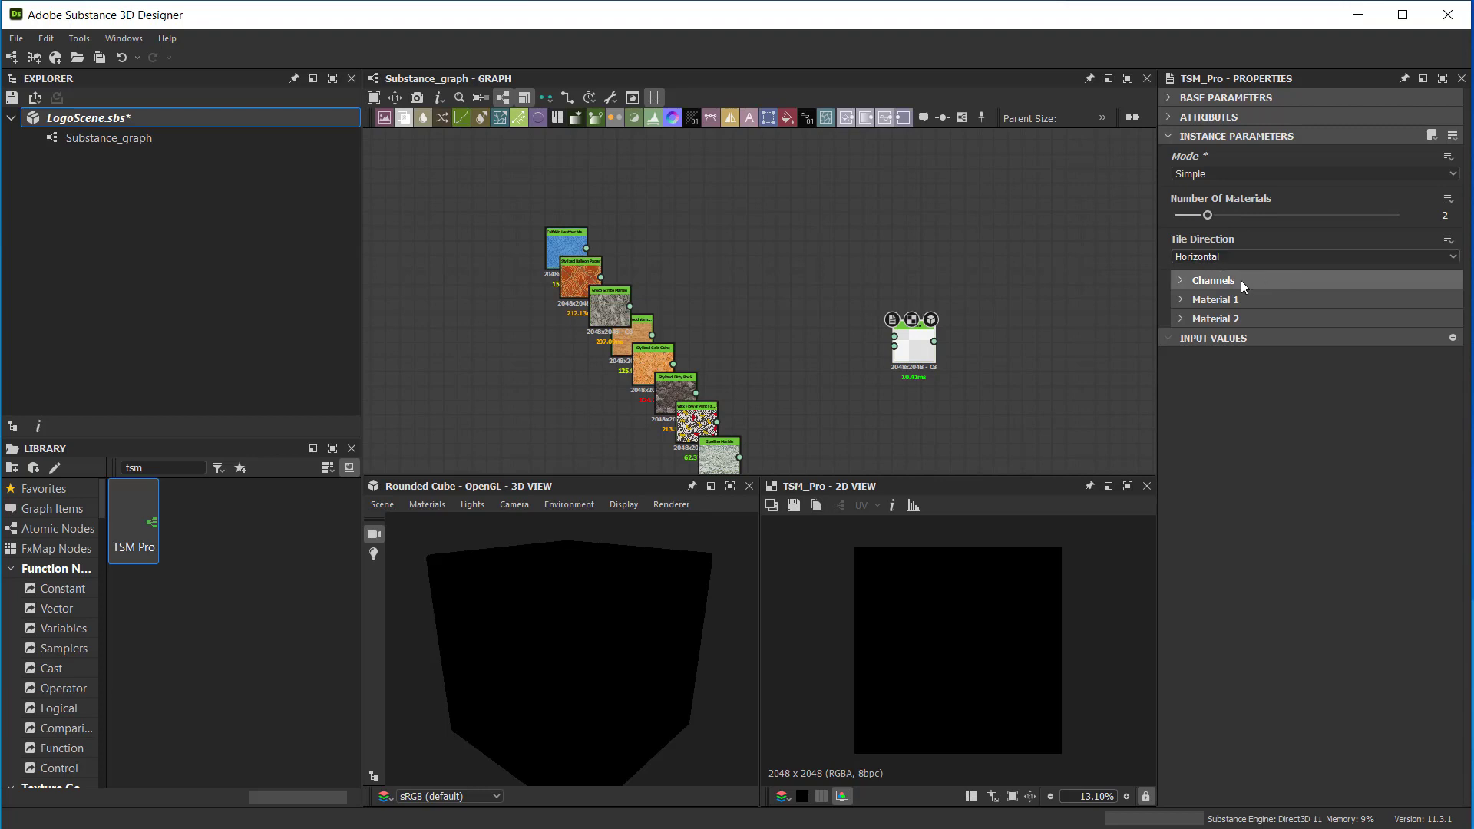
Review the TSM Pro output channels: Base Color, Normal, Roughness, Metallic, AO, Height.
click(1213, 279)
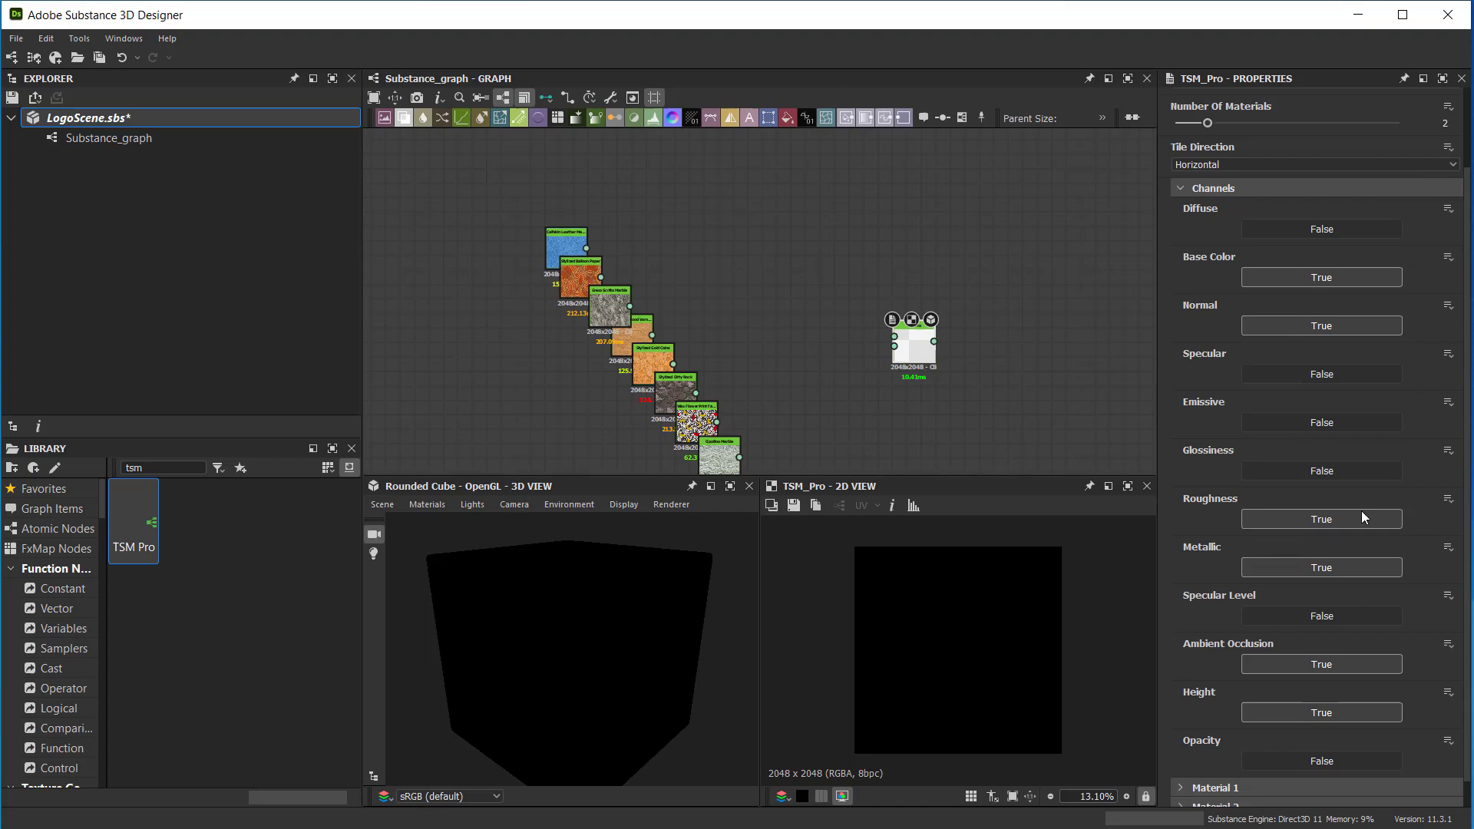
mouse_move(1305, 687)
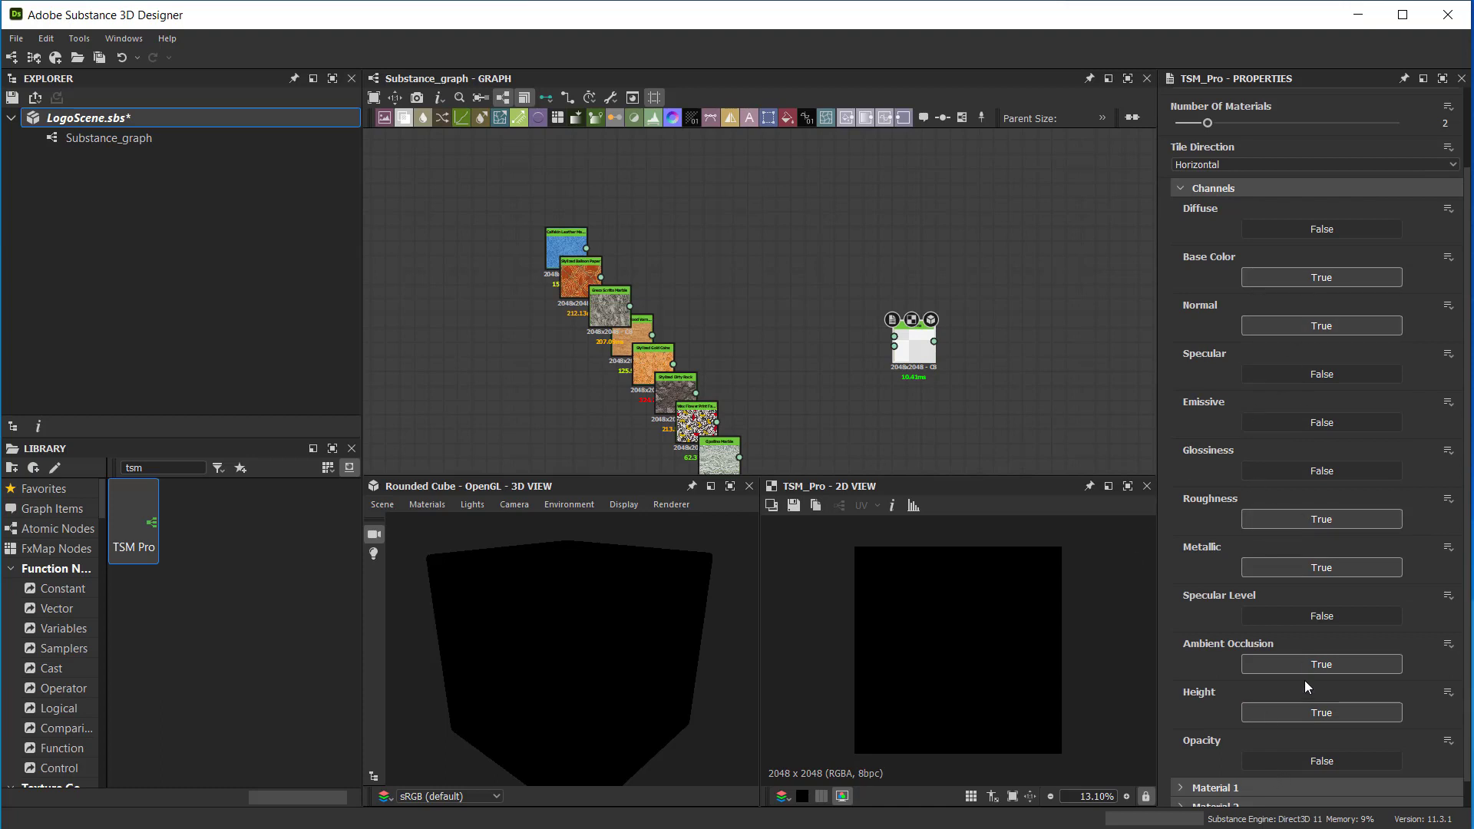
mouse_move(920, 404)
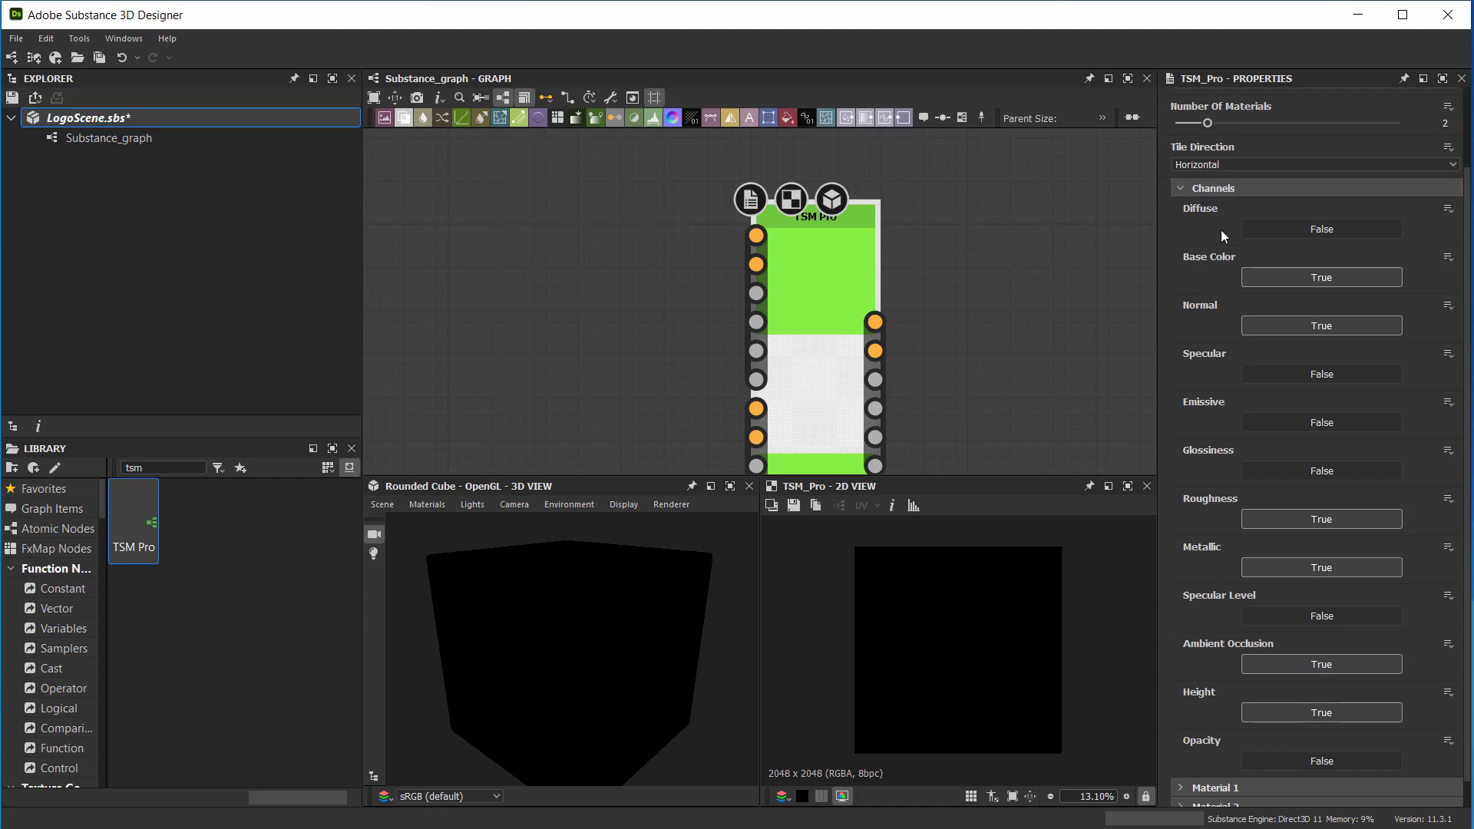
mouse_move(1302, 697)
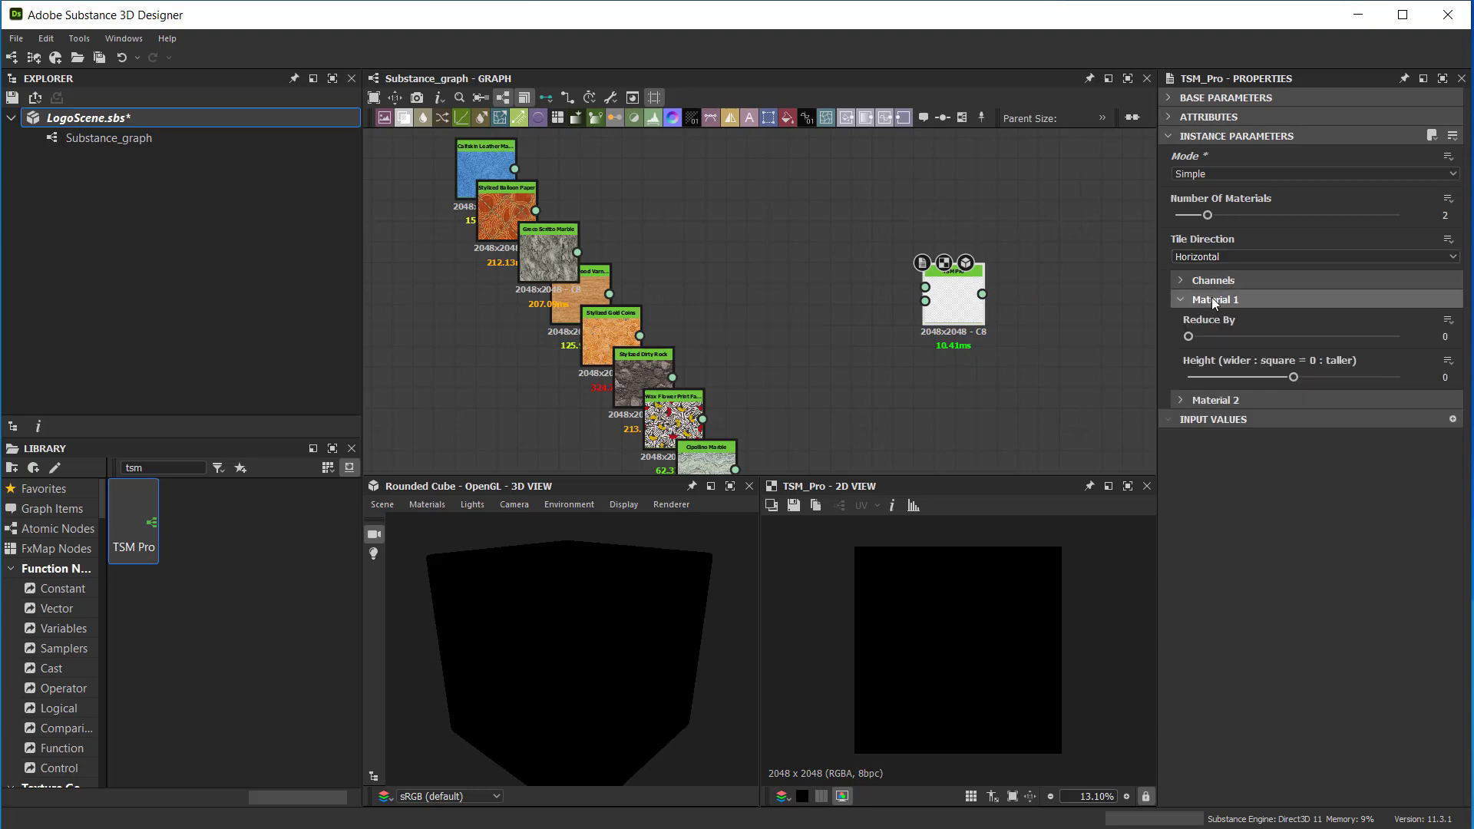
Wire the blue fabric material output into TSM Pro's Material 1 input.
click(1213, 299)
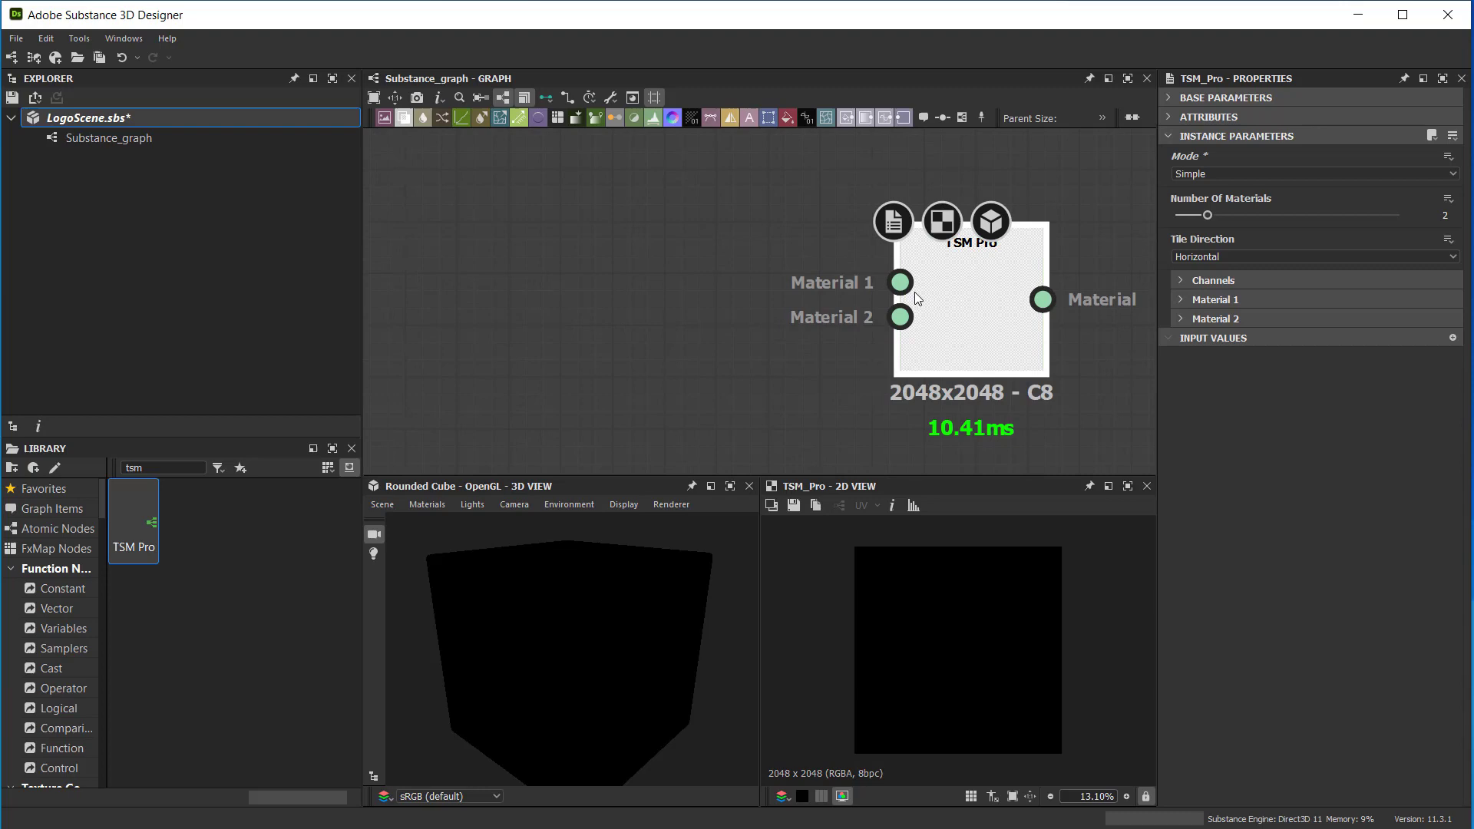
click(970, 223)
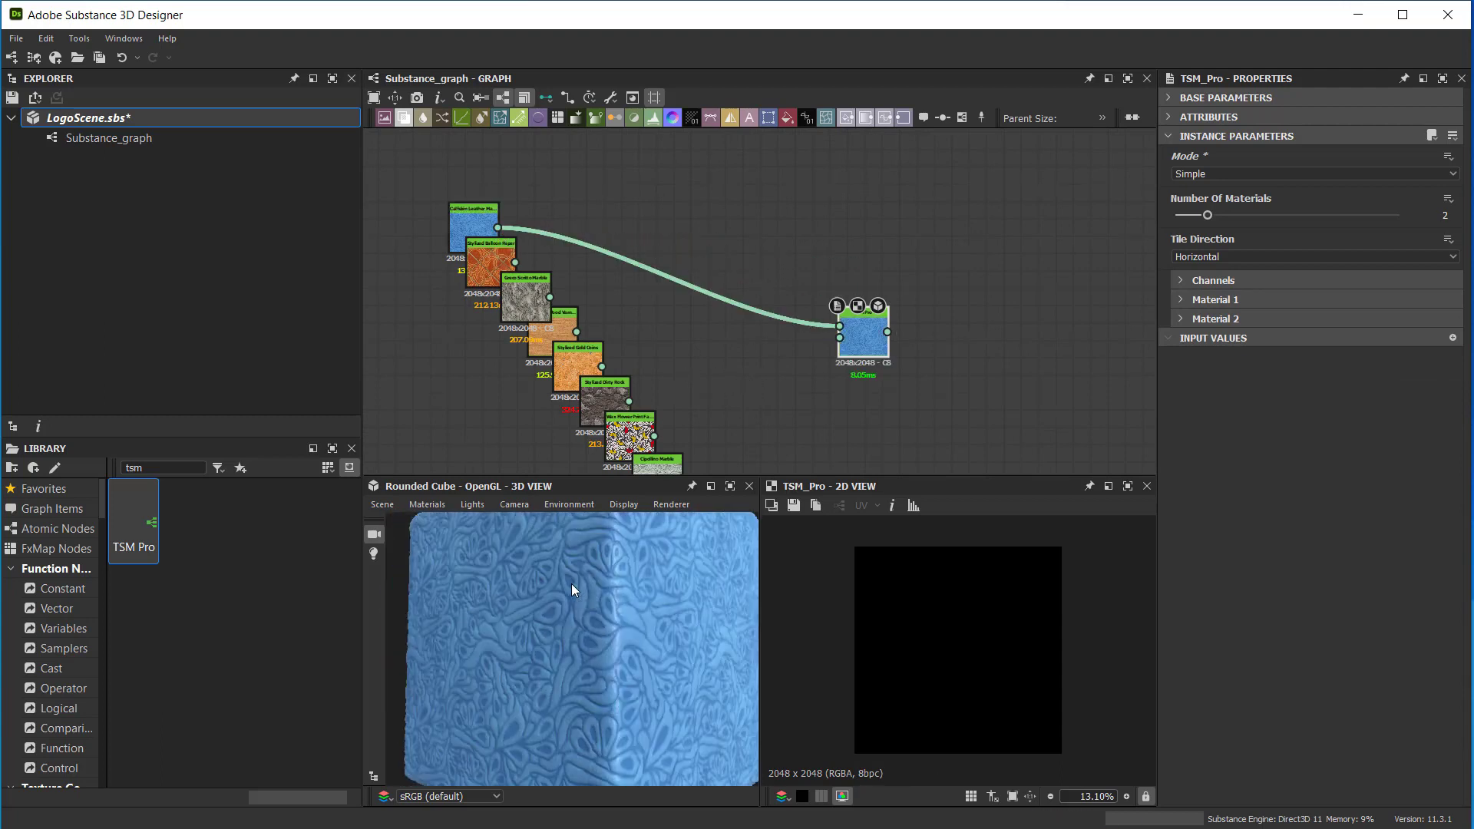
Wire the Stylized Balloon Paper output into TSM Pro's second material input and reveal Material 2 sizing.
click(1216, 299)
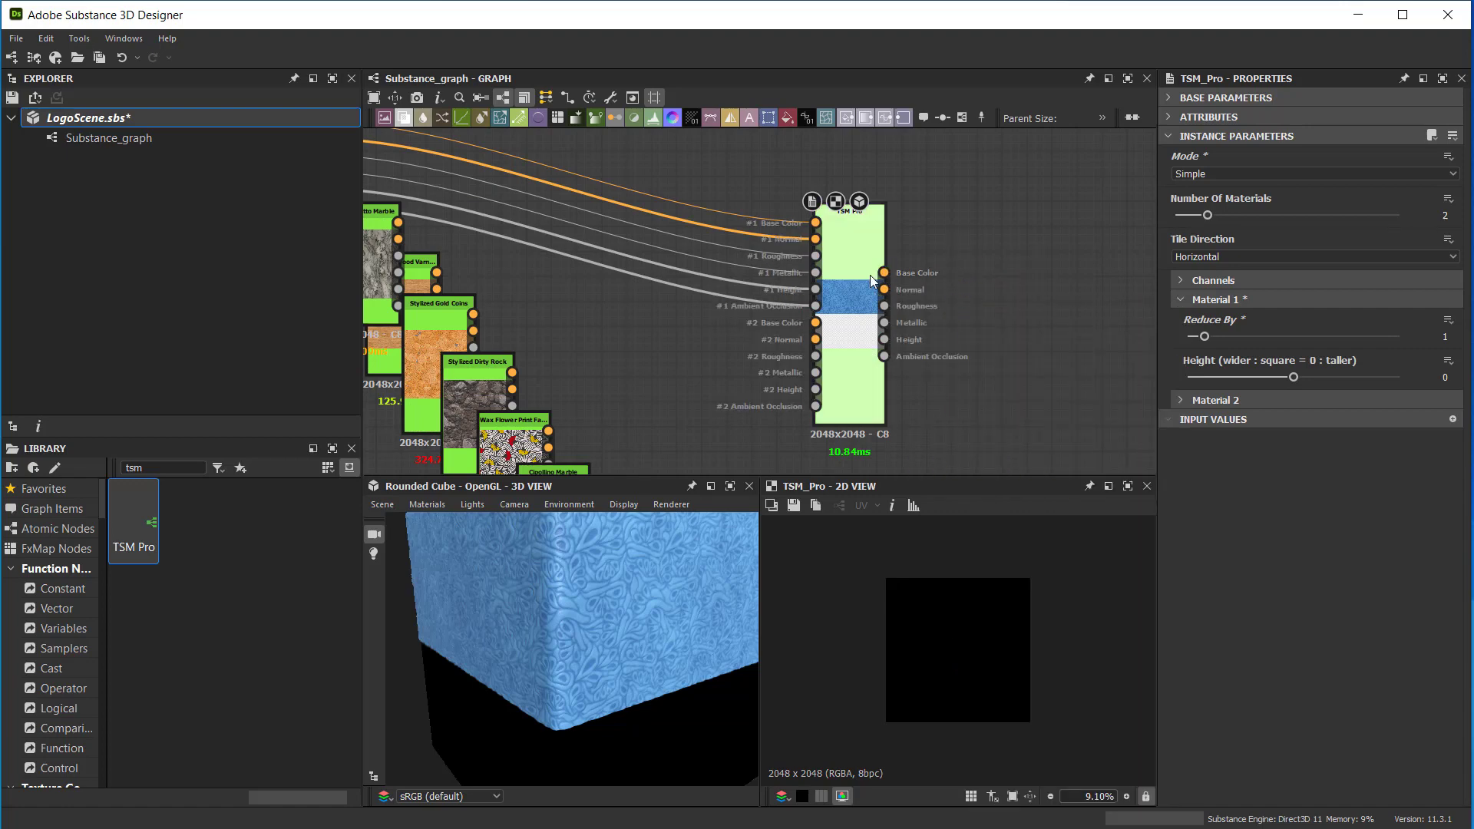
click(849, 320)
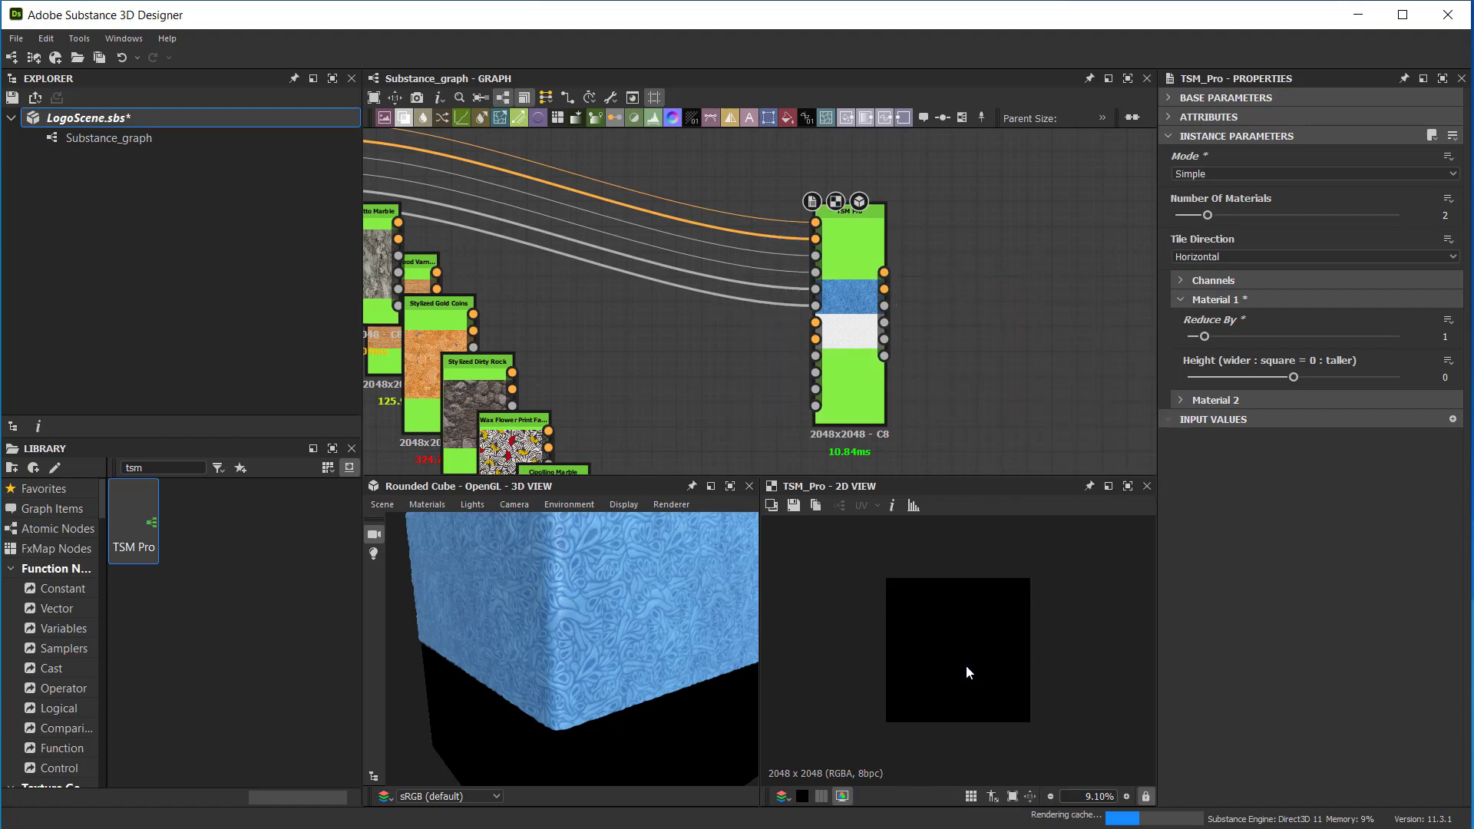
click(107, 137)
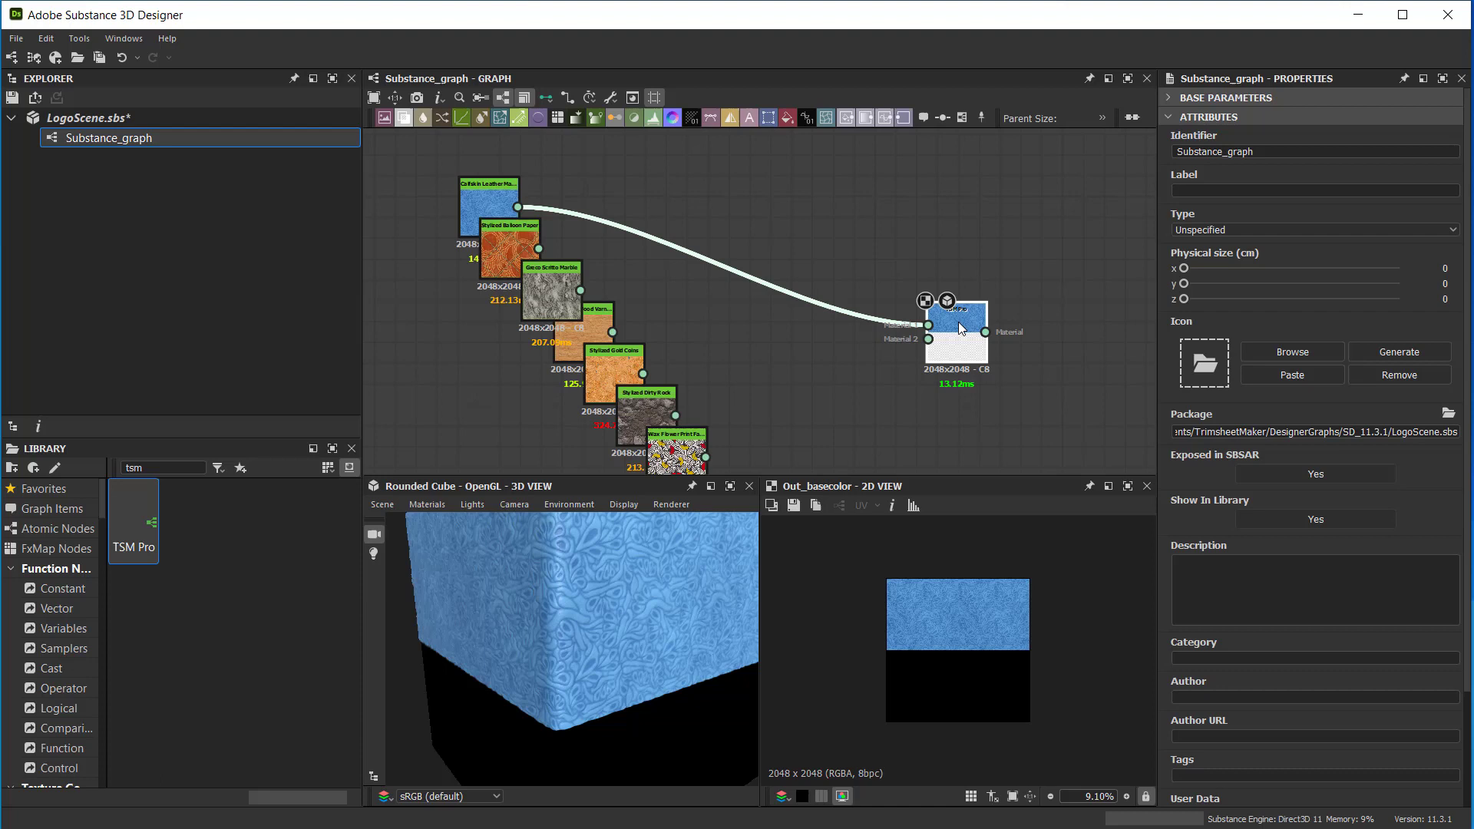
click(955, 333)
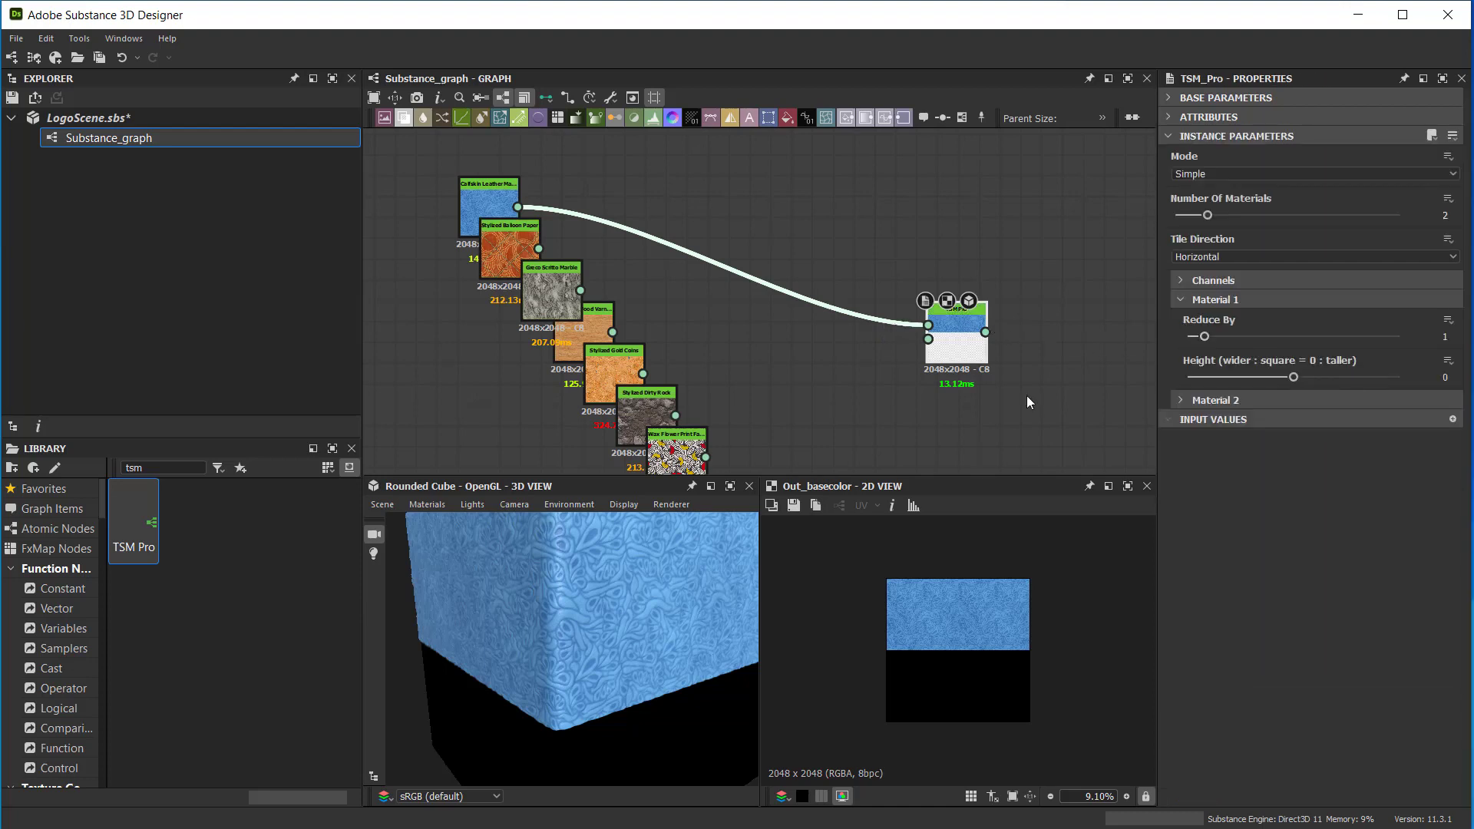
scroll(up, 3)
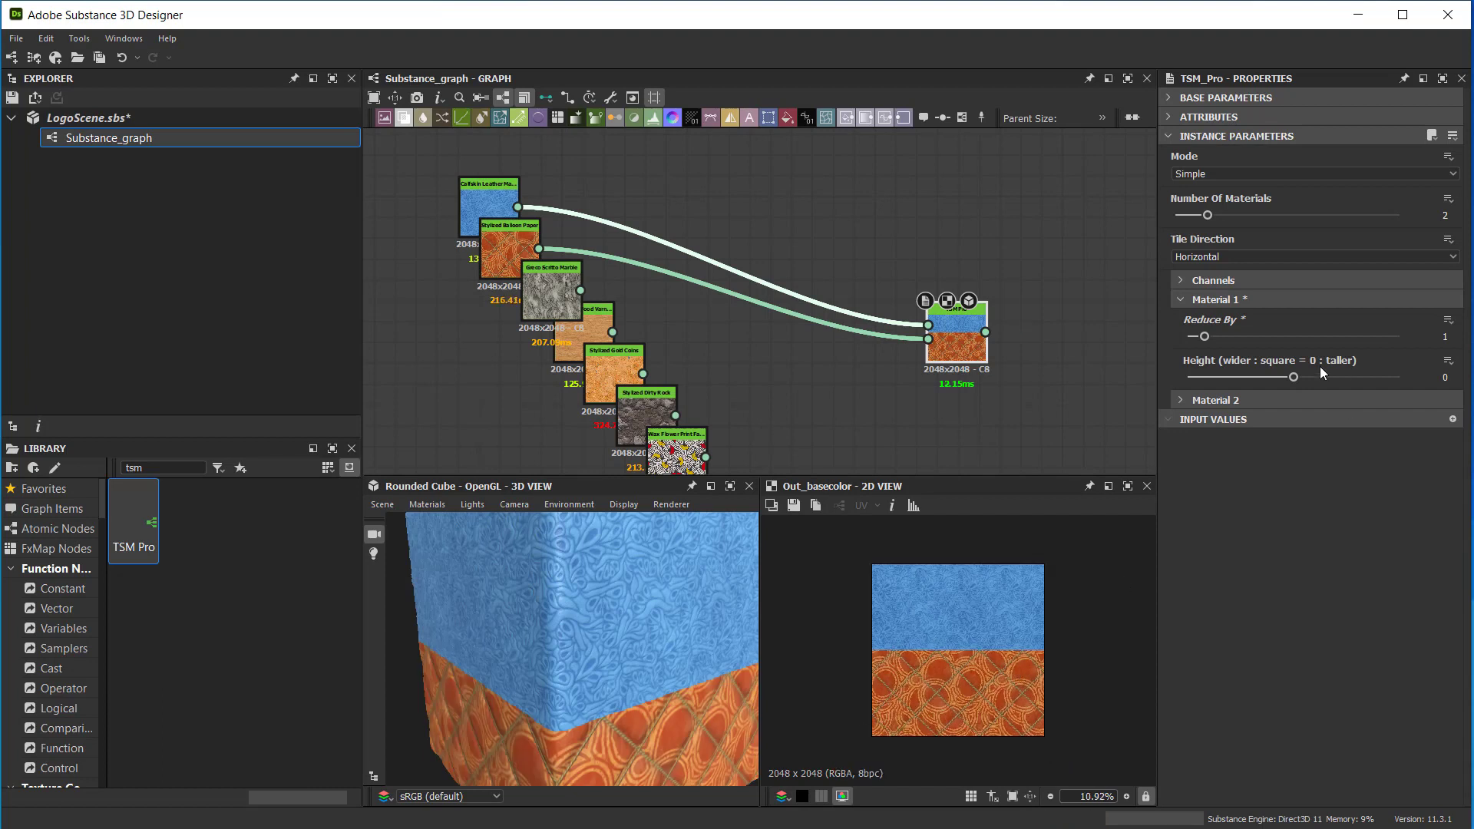
click(1215, 399)
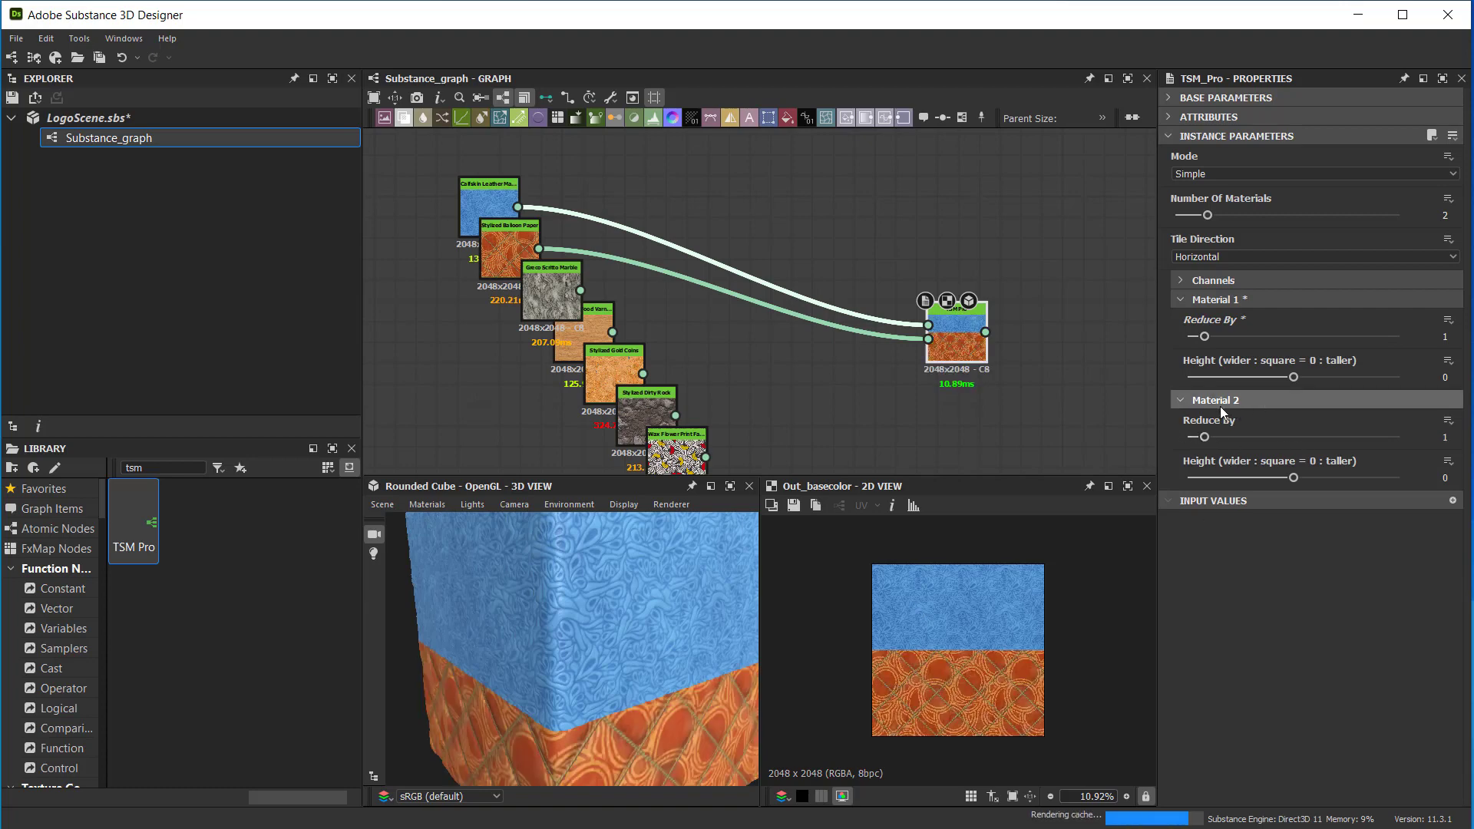
mouse_move(855, 705)
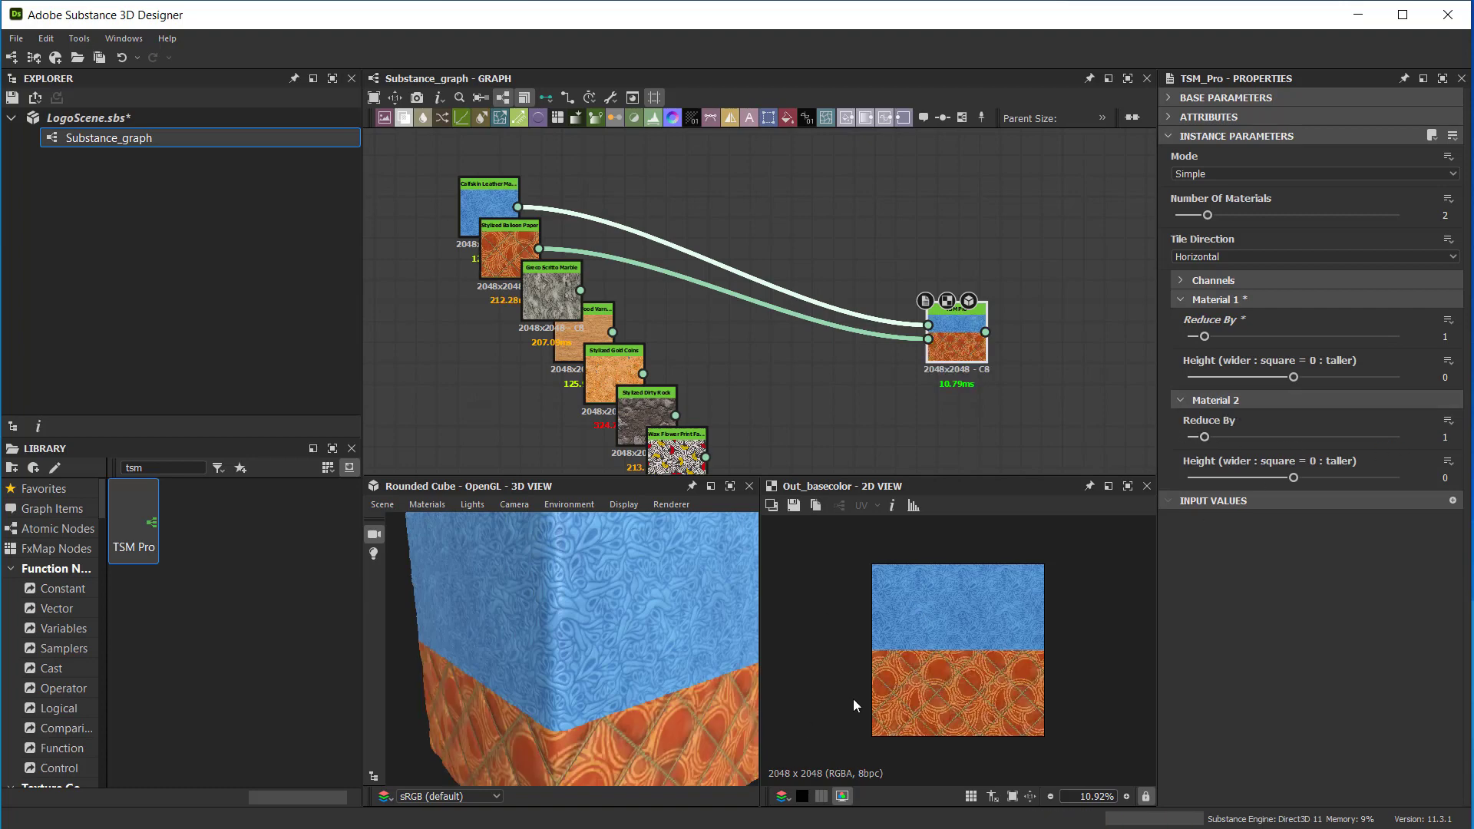
Set Number Of Materials to 3 and Material 2 Reduce By to 2.
scroll(up, 3)
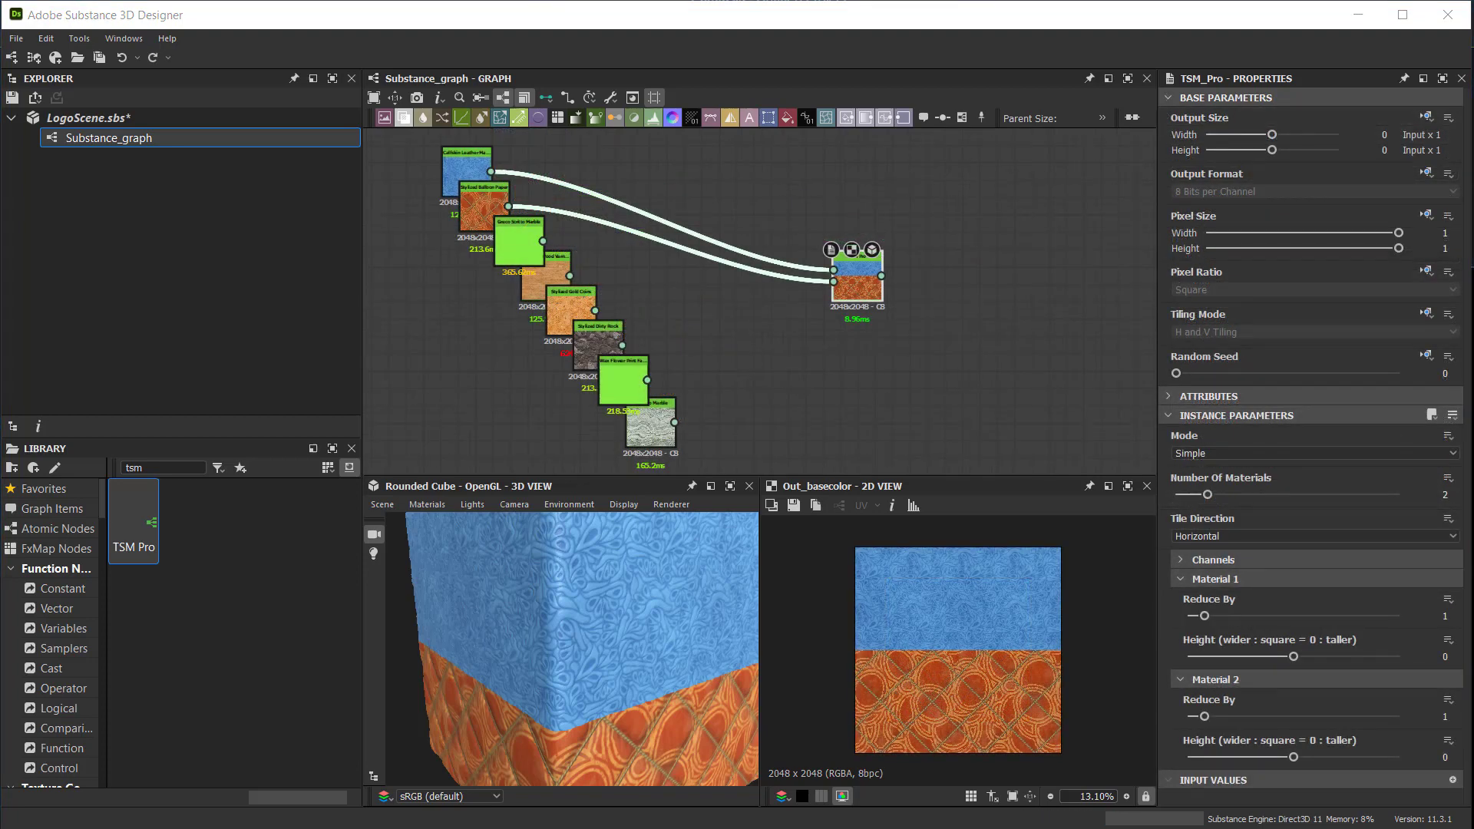
mouse_move(978, 270)
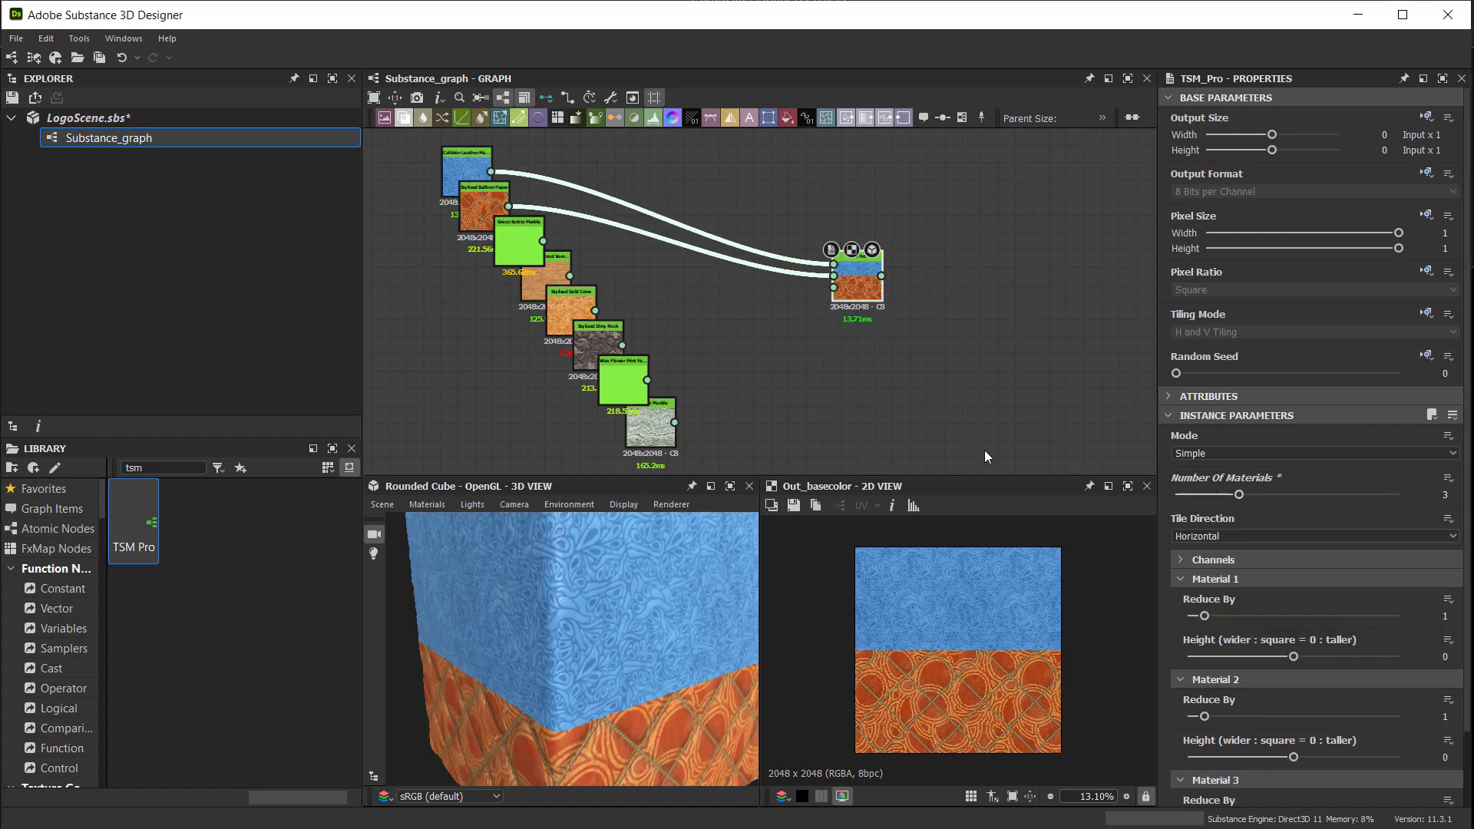
scroll(down, 3)
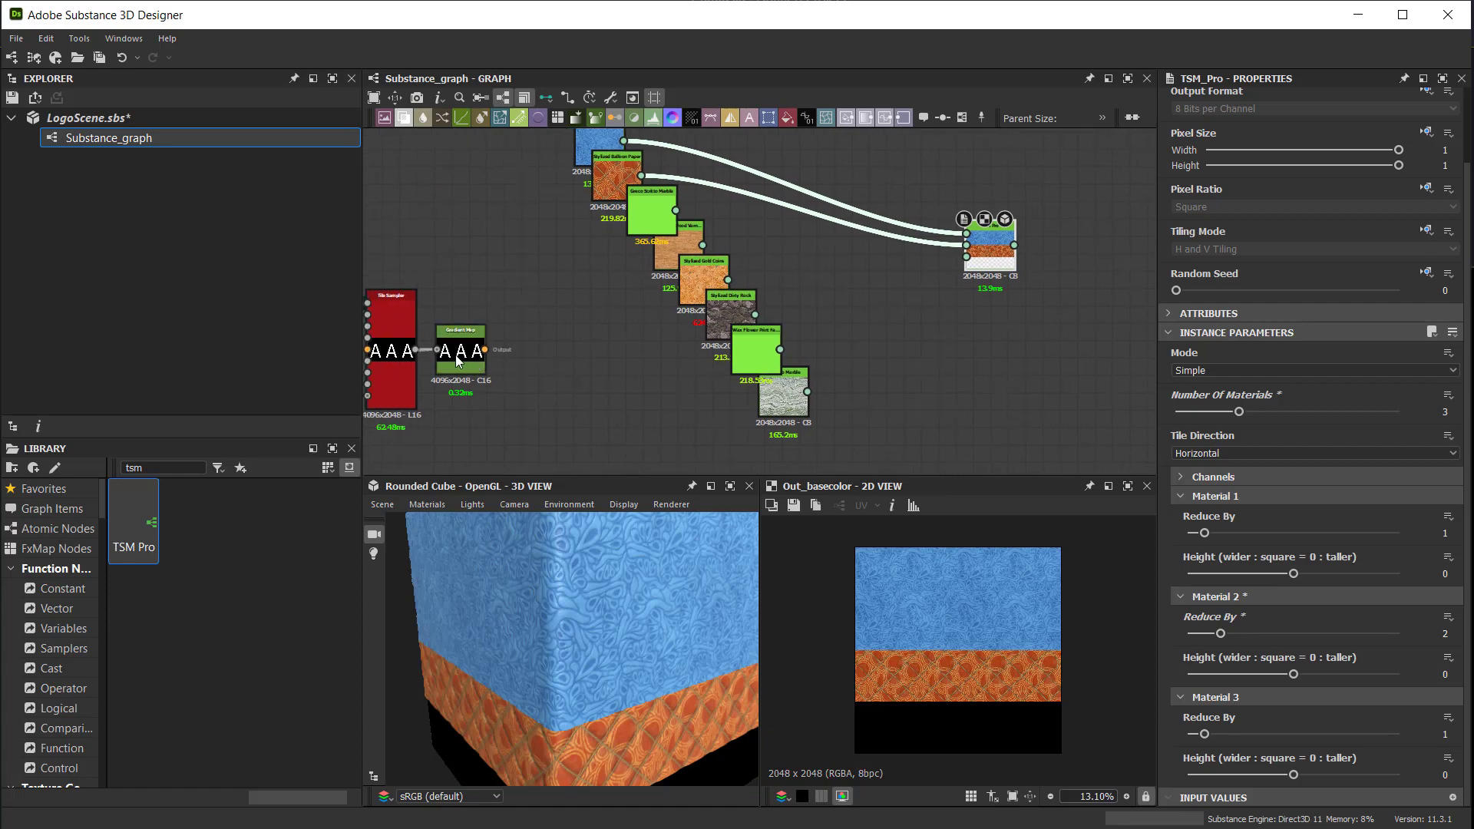
Connect the Gradient Map 'A' letter texture to TSM Pro's third material input.
click(461, 350)
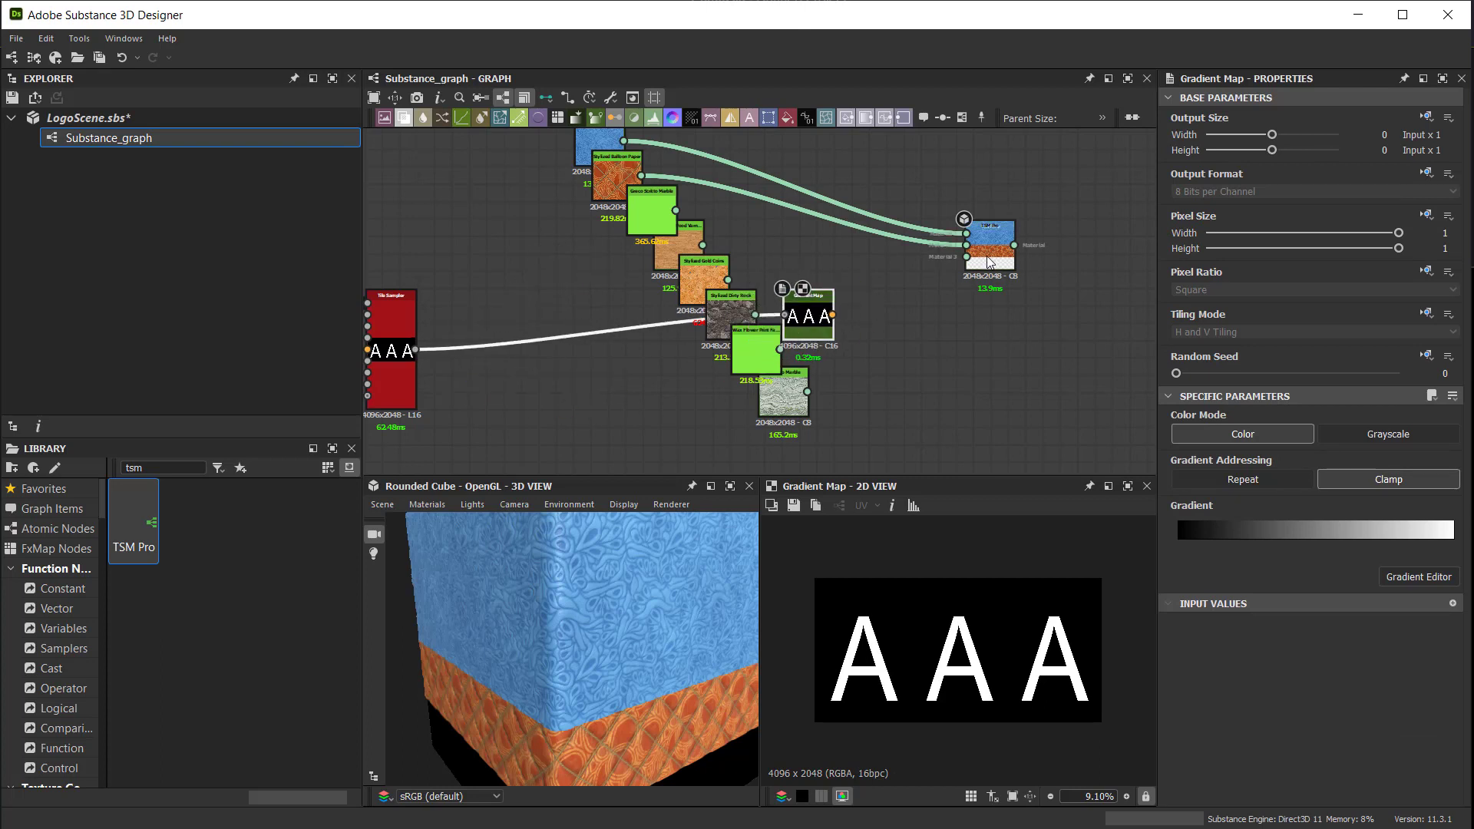
click(989, 226)
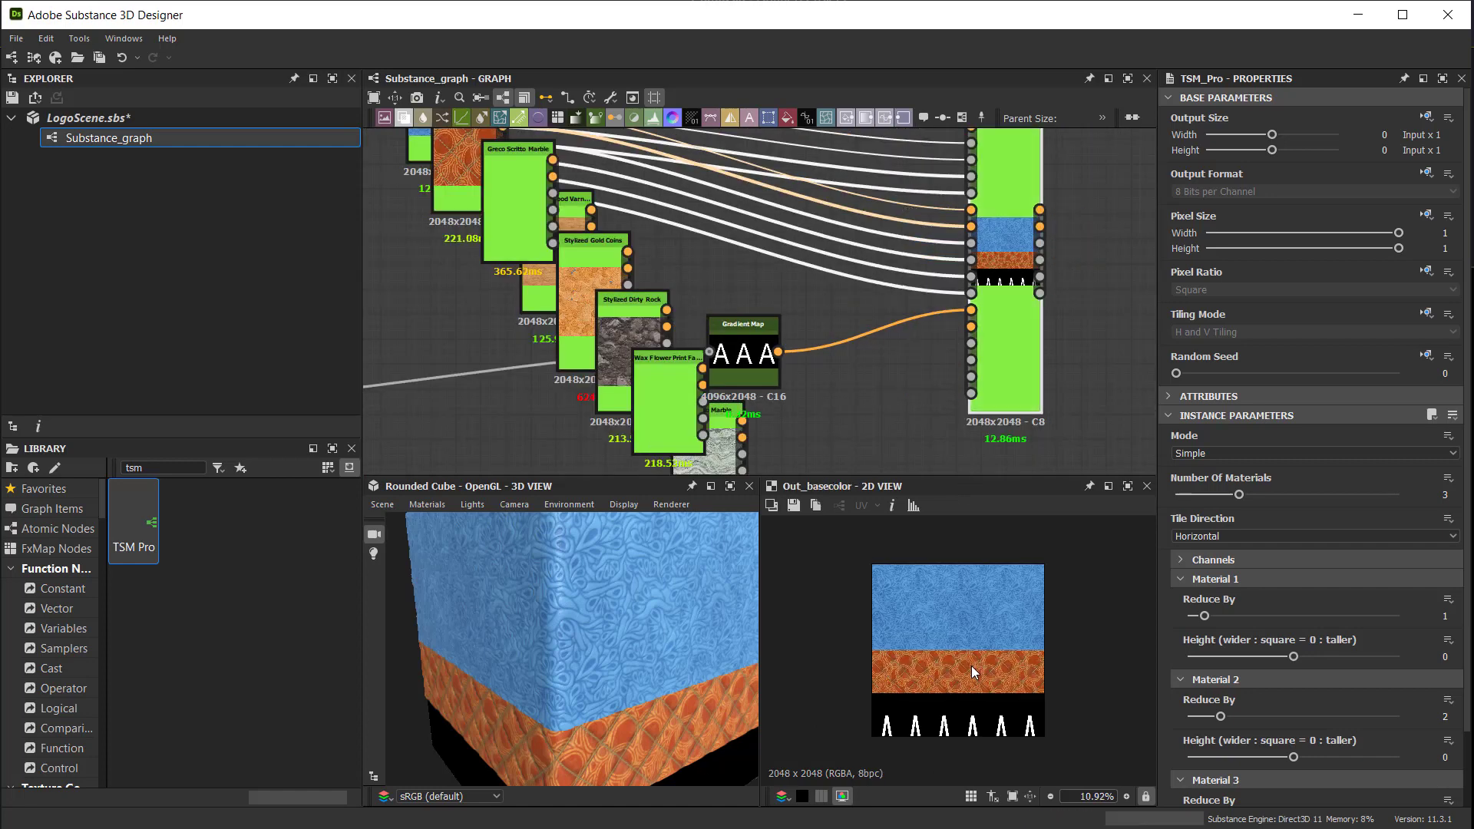
Set Material 3 Reduce By to 2 and its Height slider to -1 for a wider strip.
scroll(up, 3)
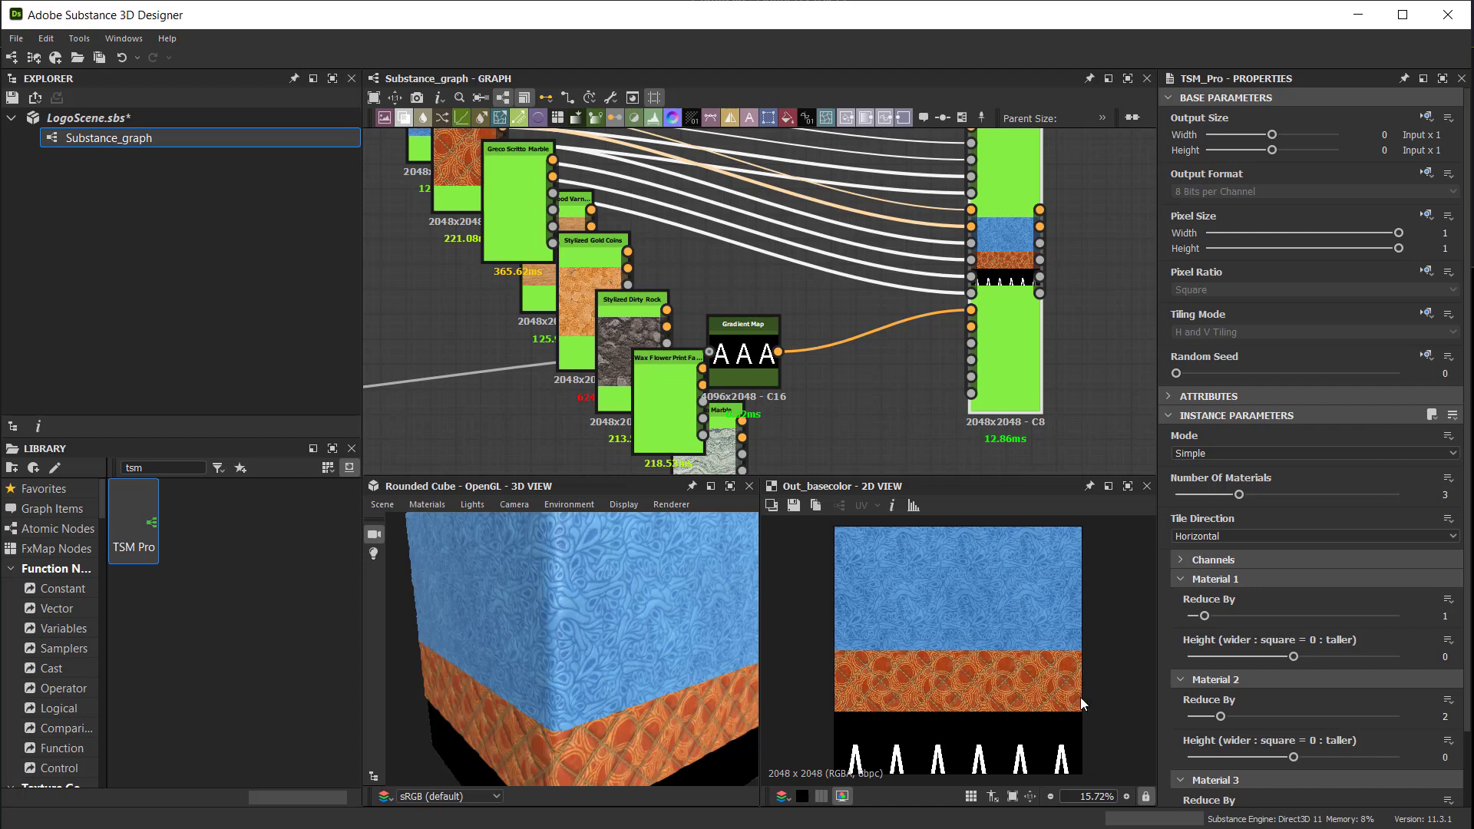
scroll(down, 3)
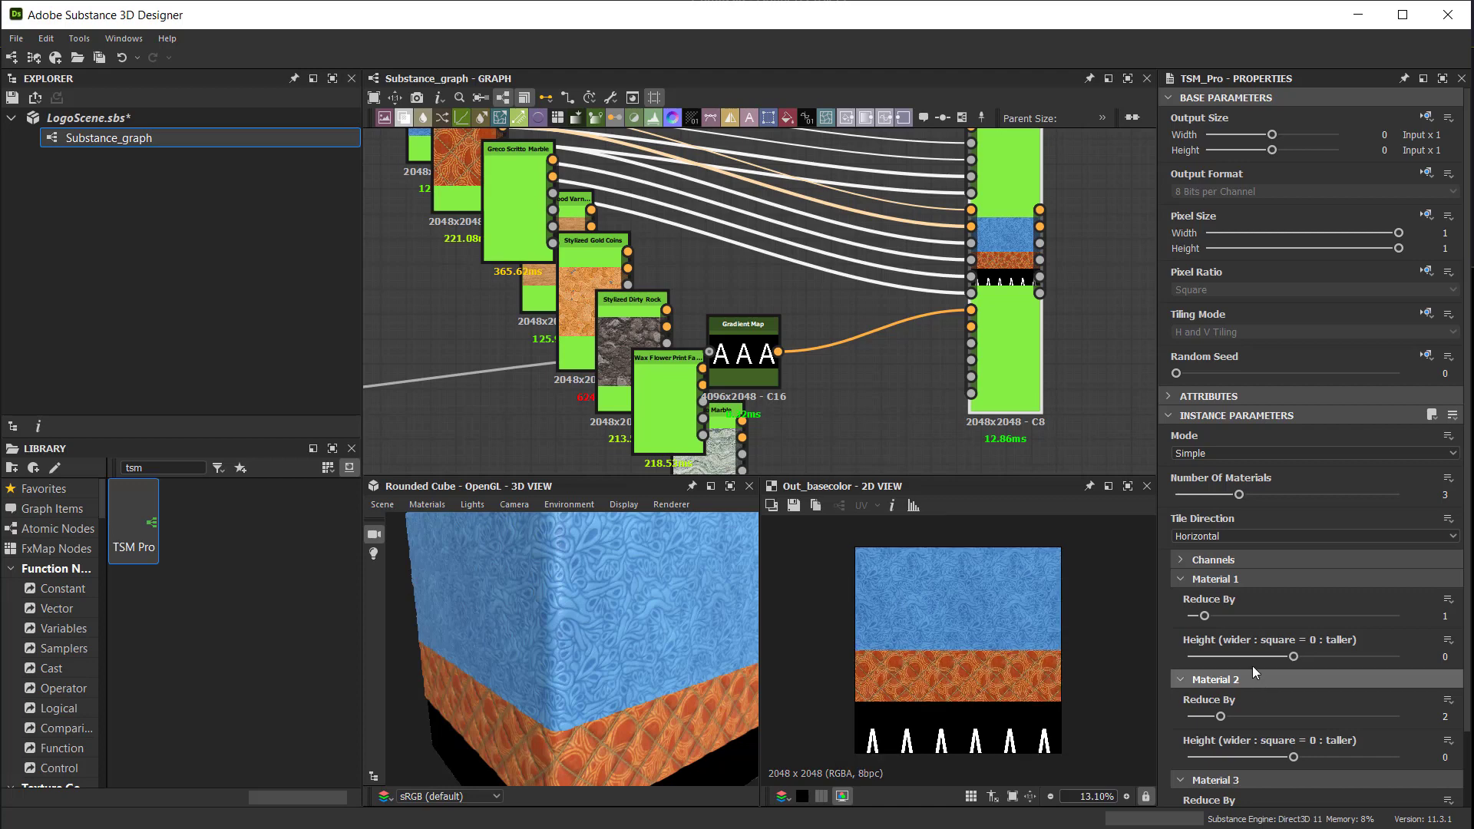
scroll(down, 3)
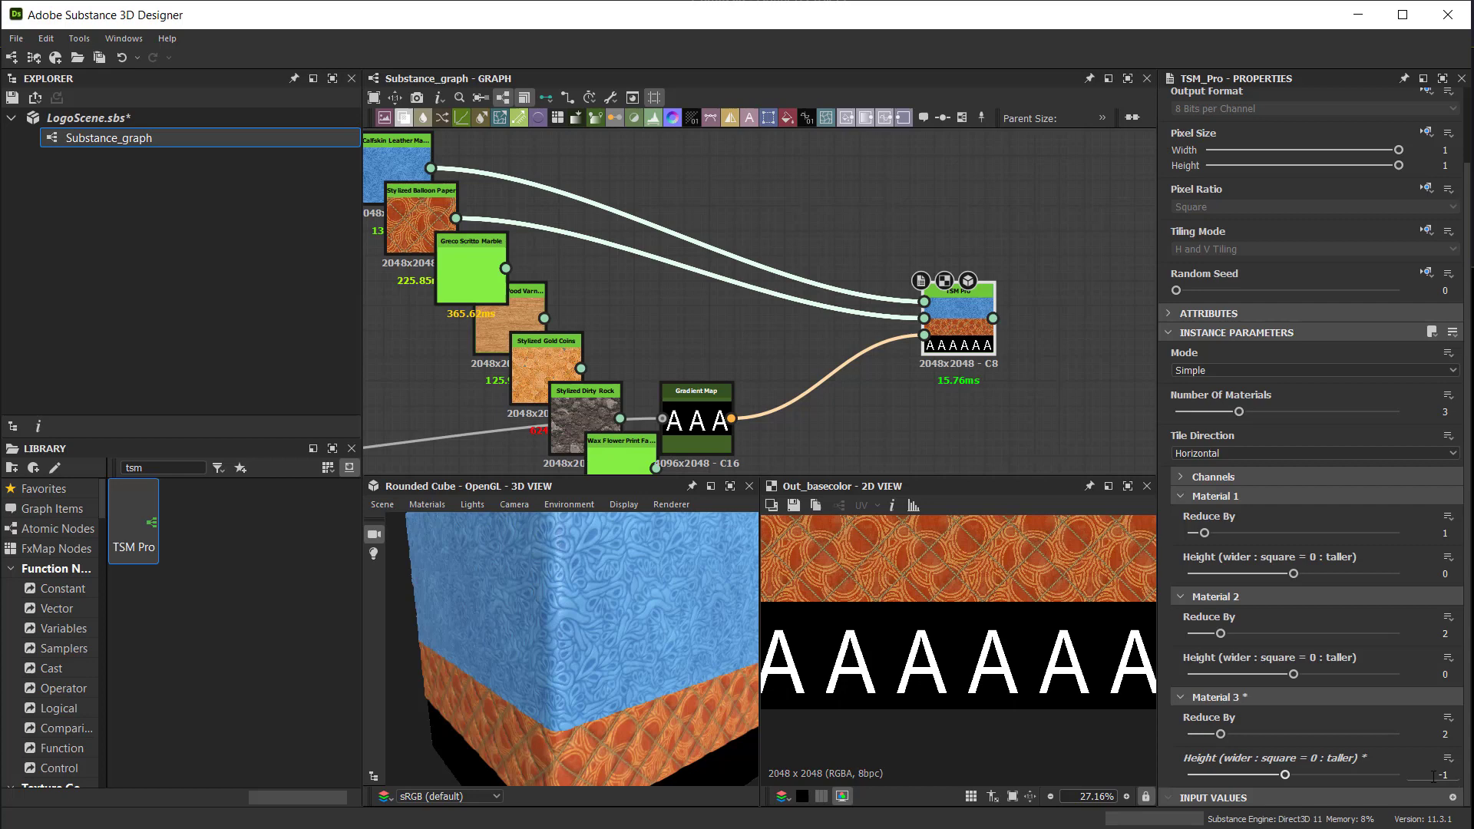
mouse_move(936, 665)
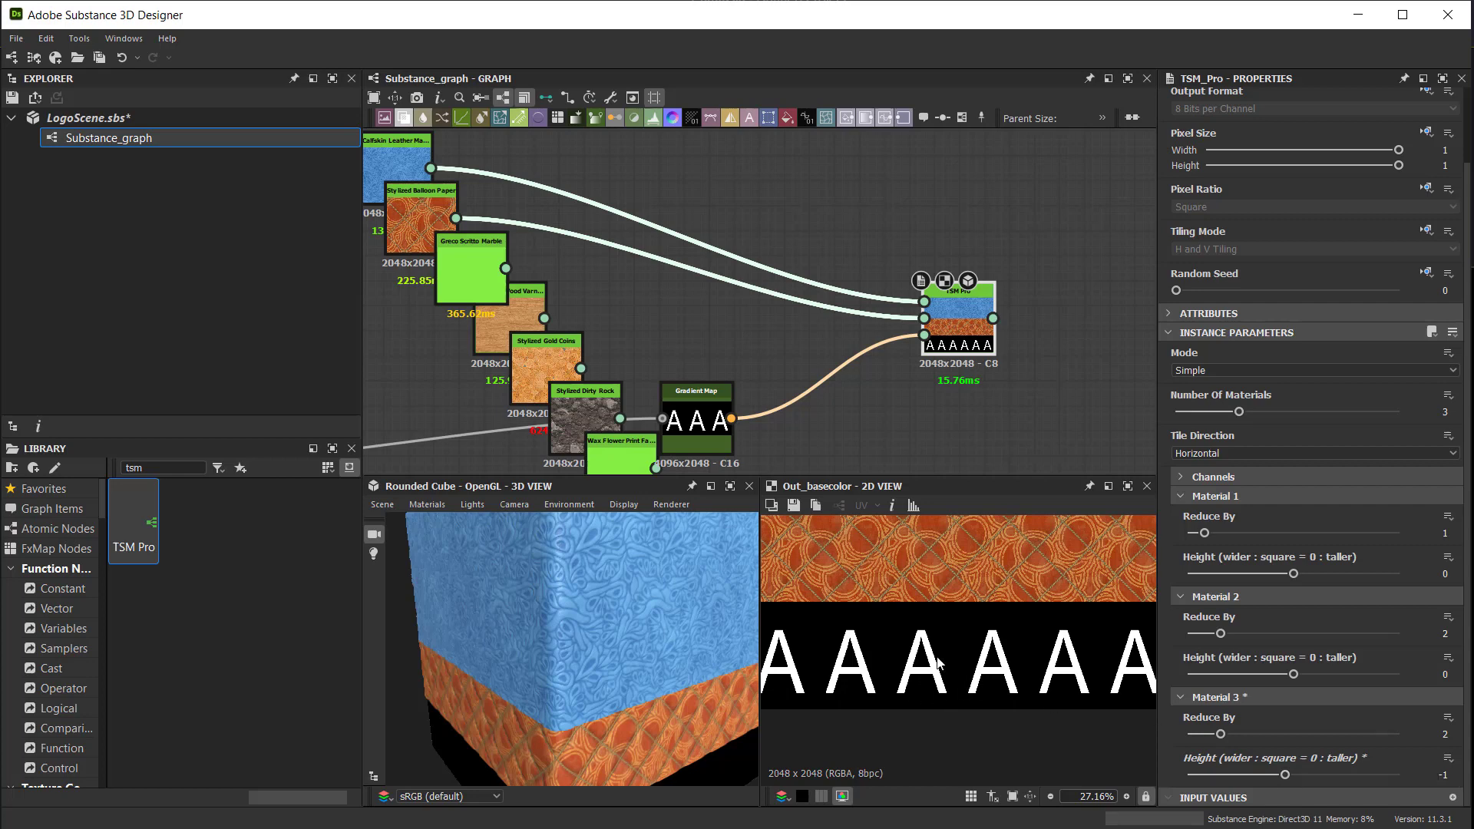
scroll(down, 3)
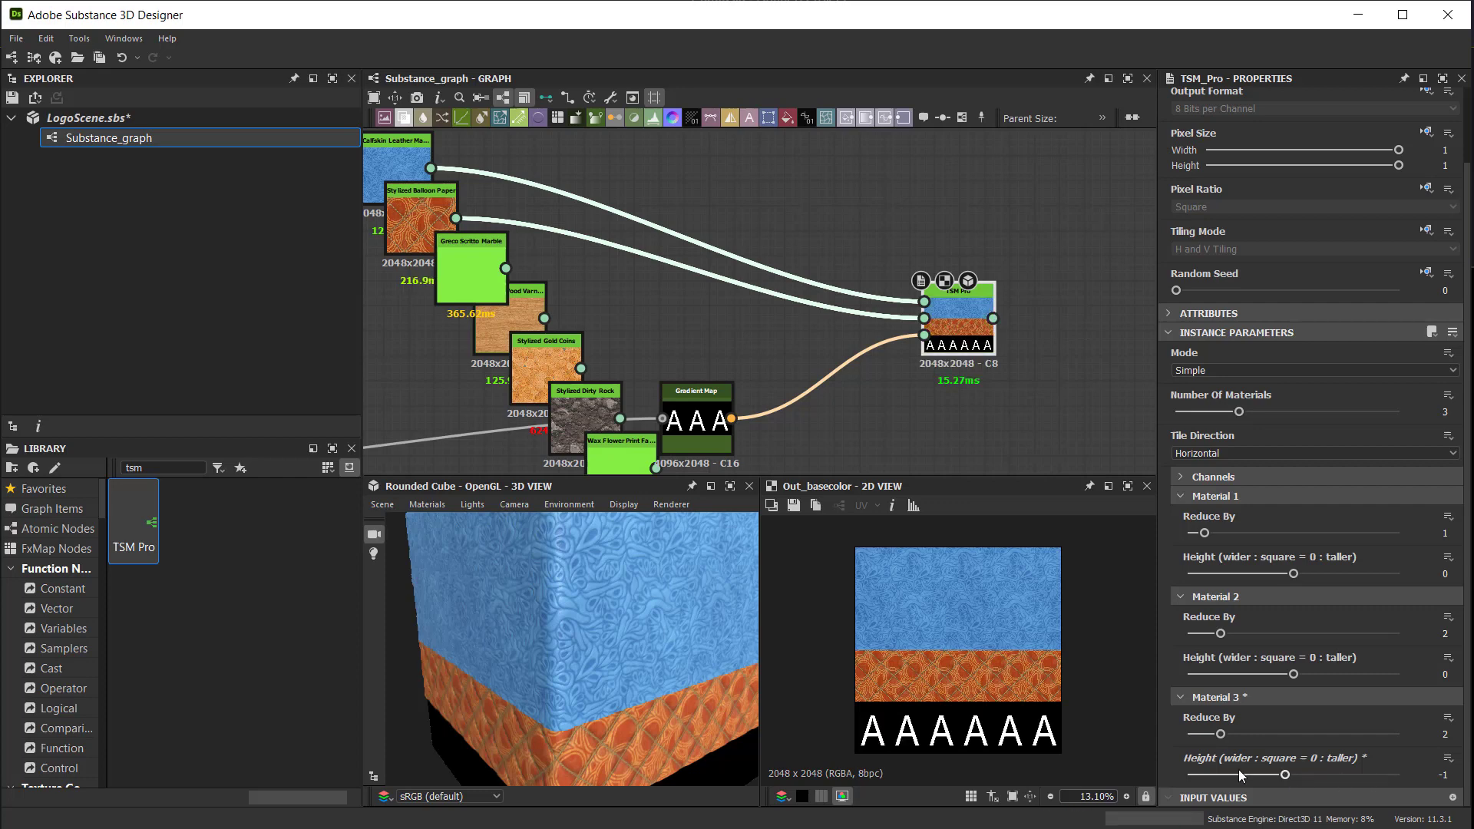
scroll(up, 3)
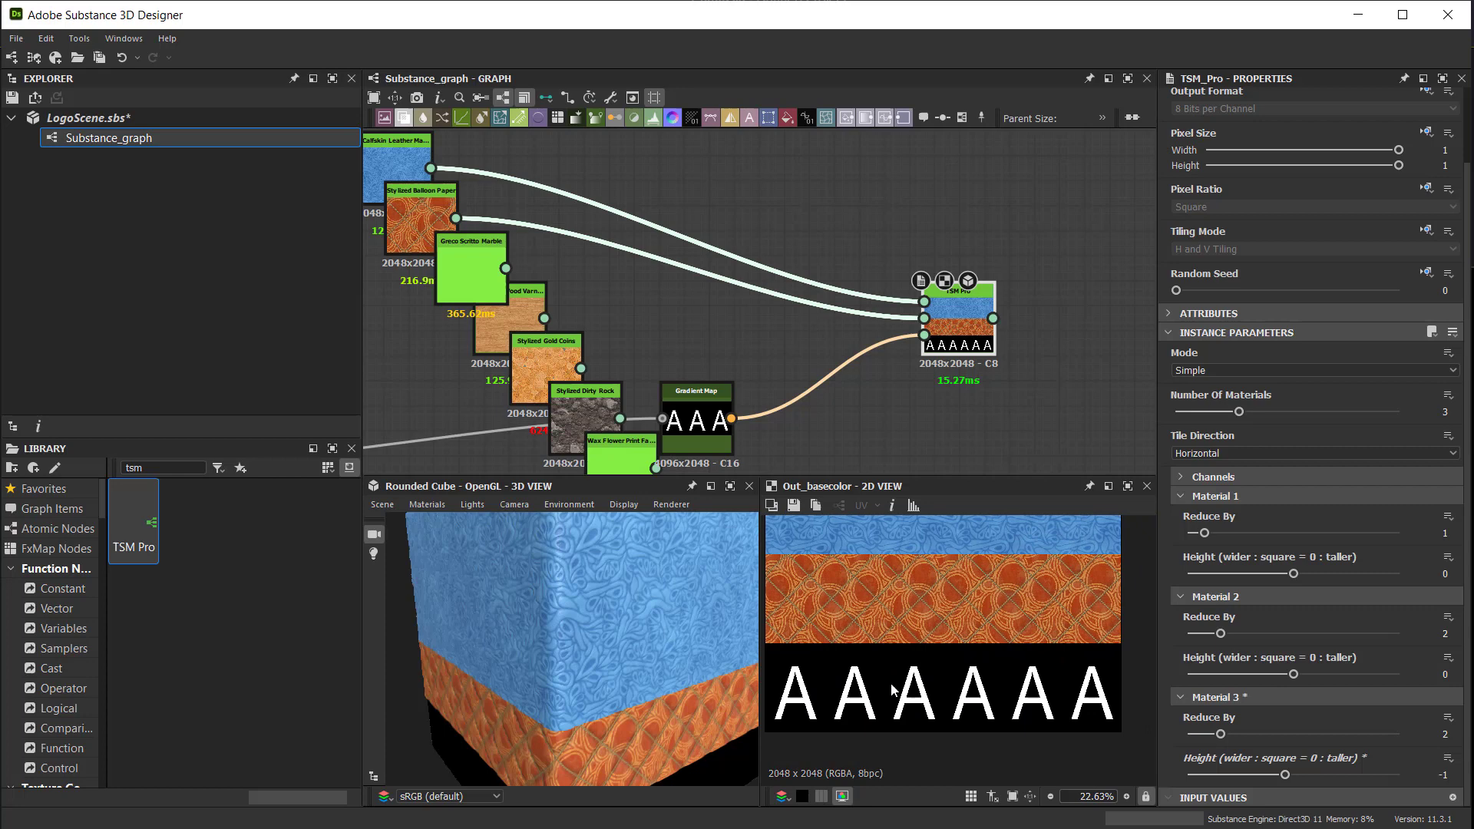
mouse_move(944, 639)
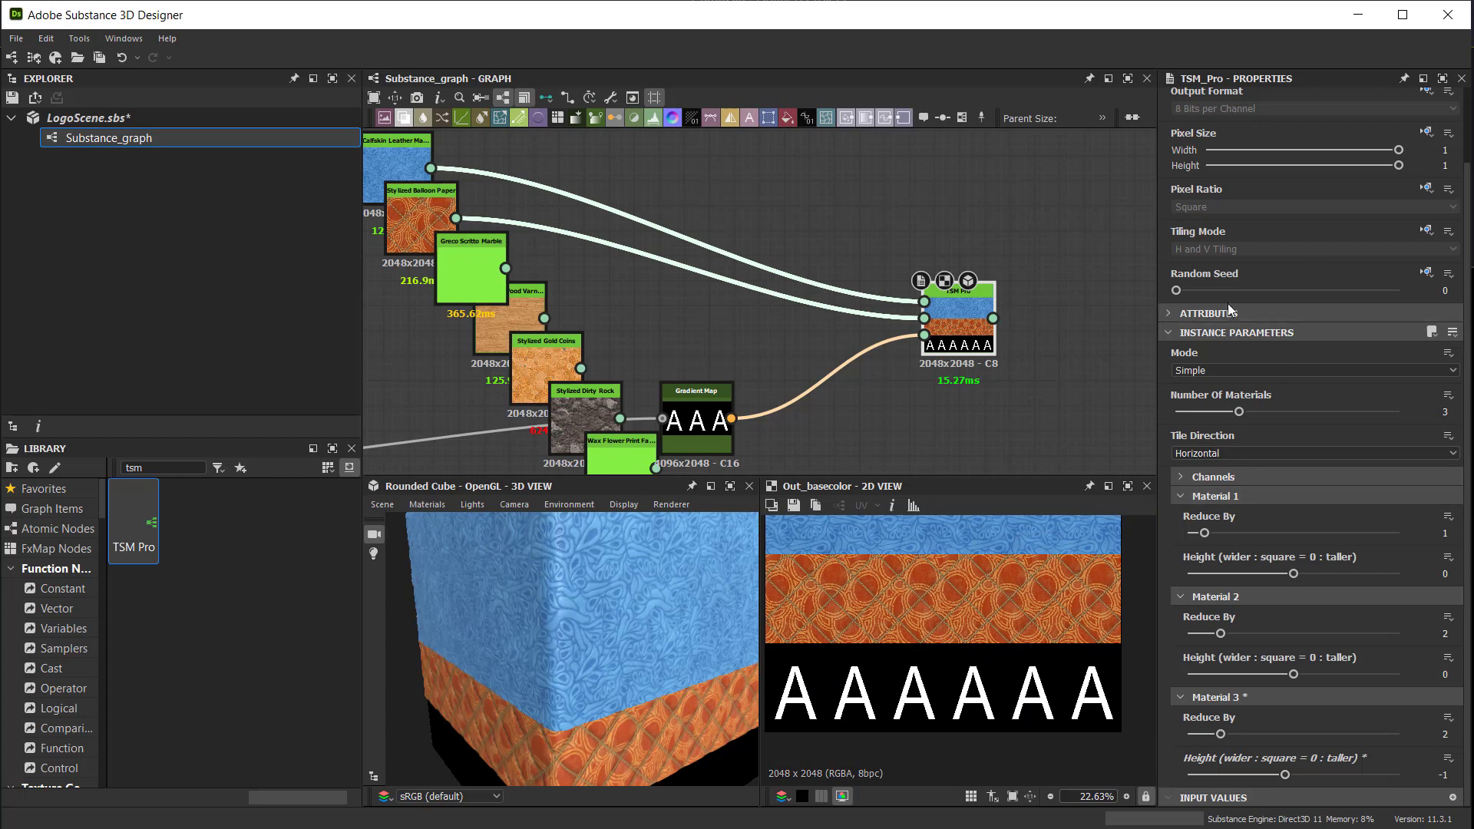
mouse_move(1351, 345)
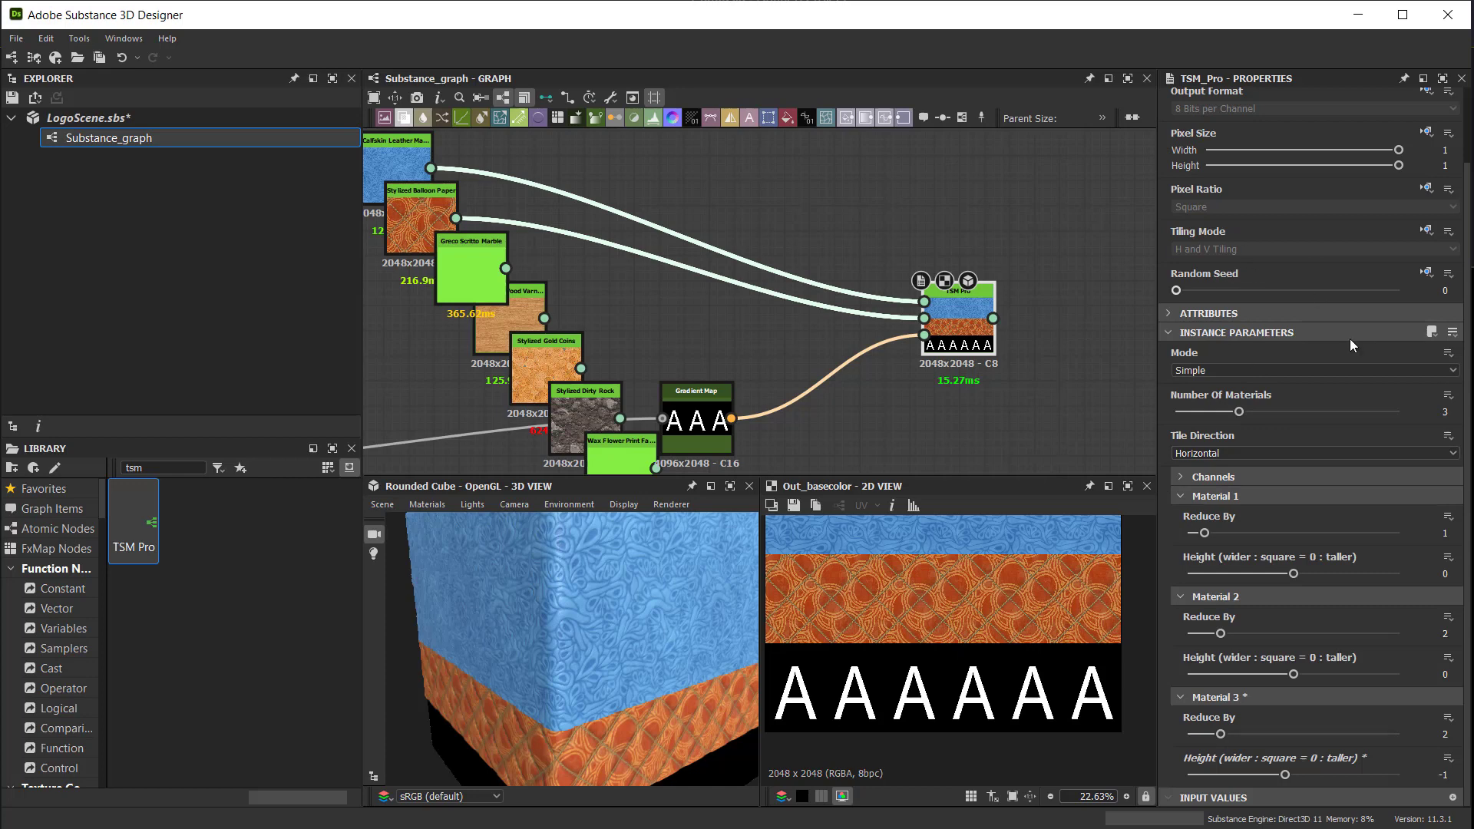
click(1311, 453)
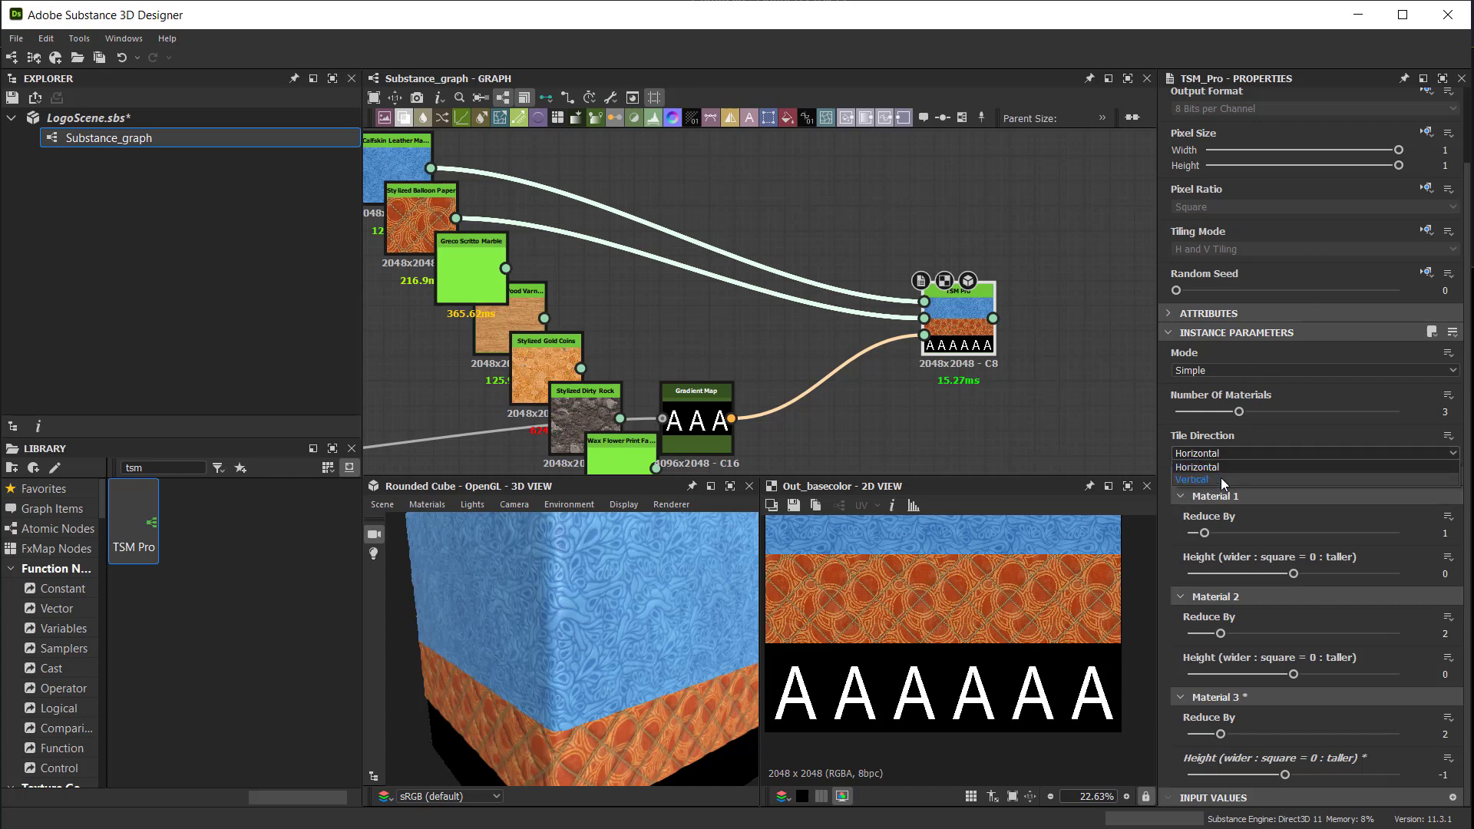
click(1192, 479)
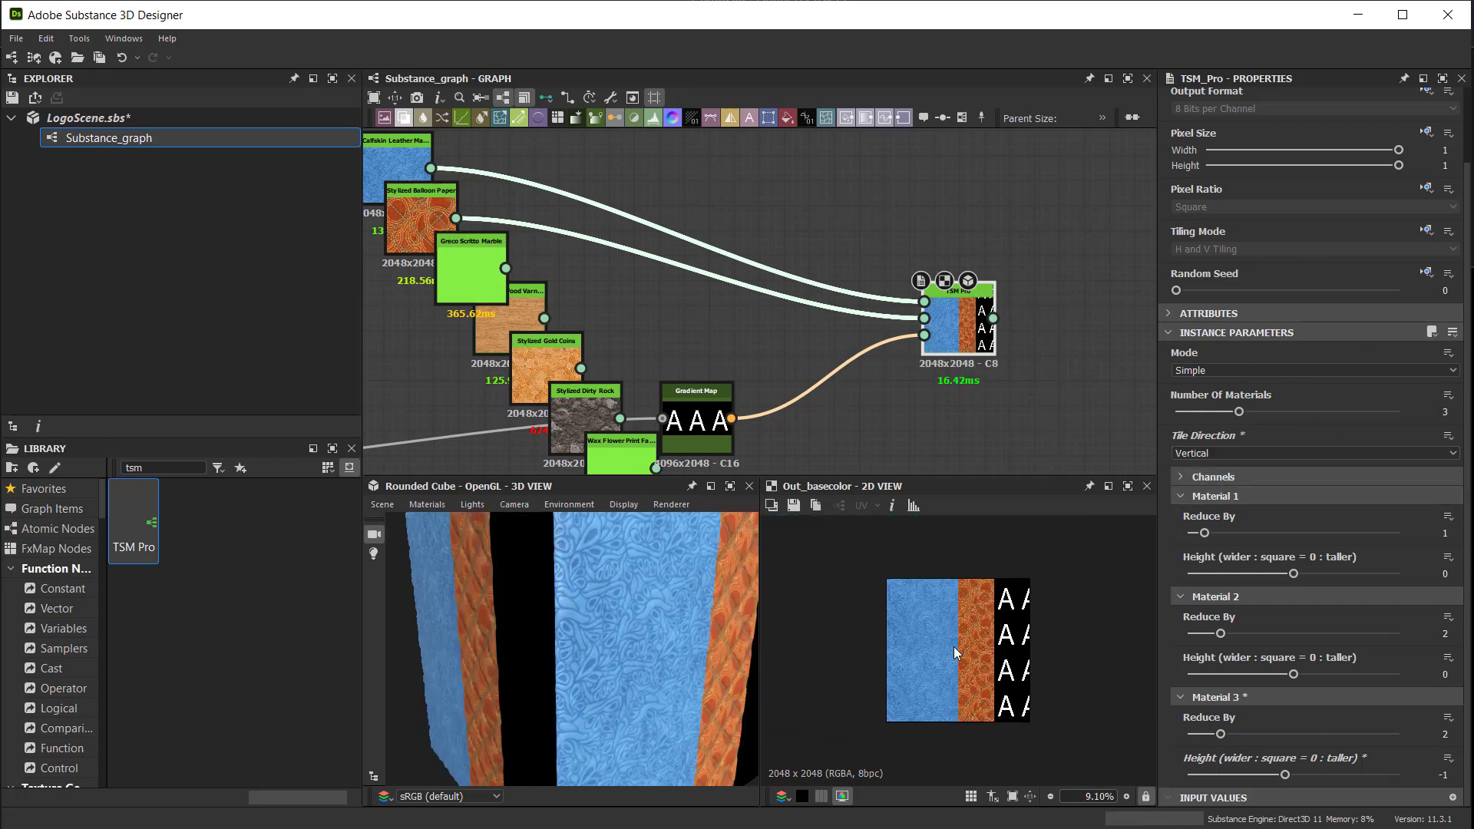
scroll(up, 3)
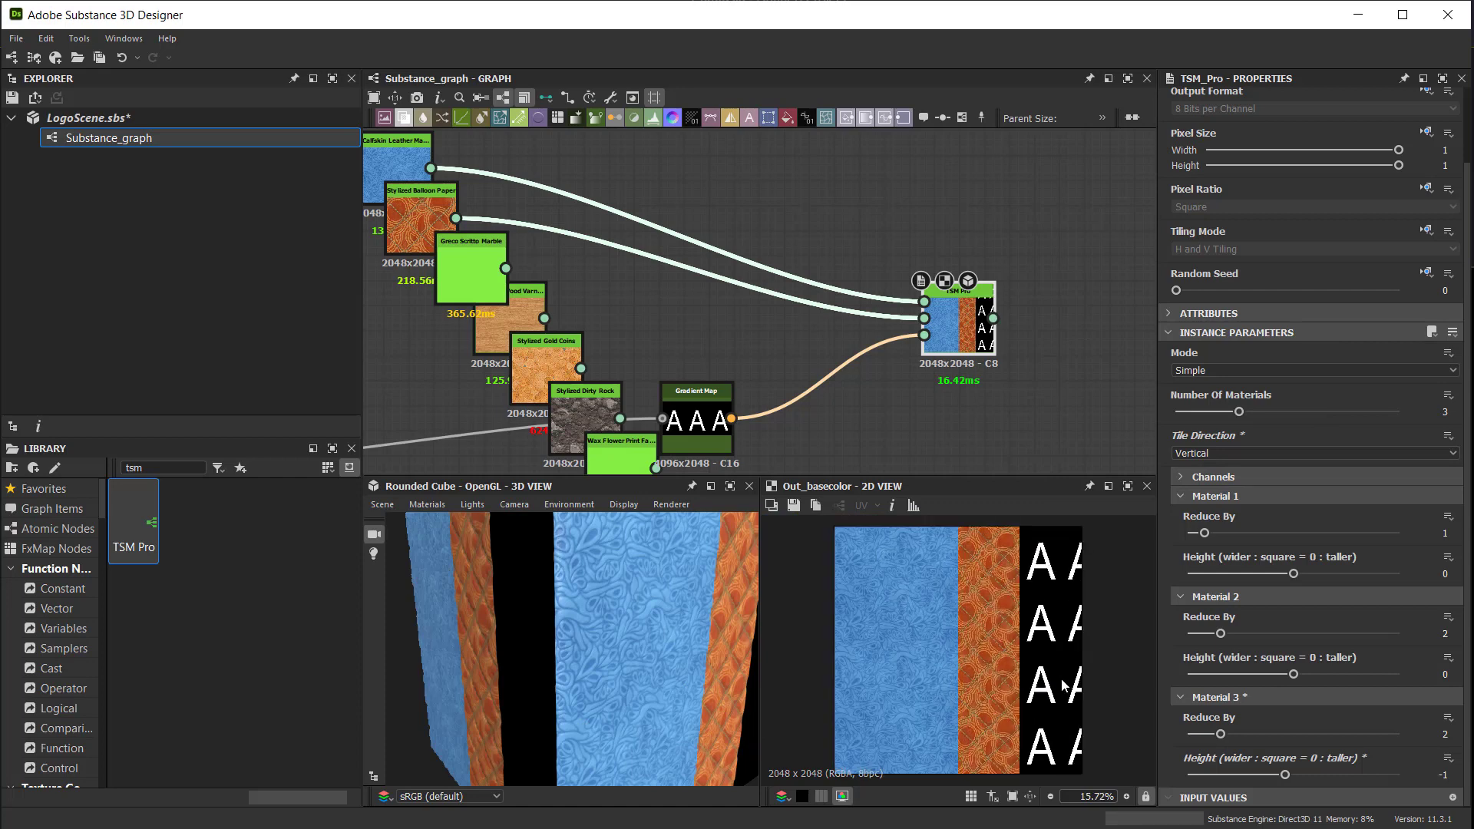
mouse_move(1063, 597)
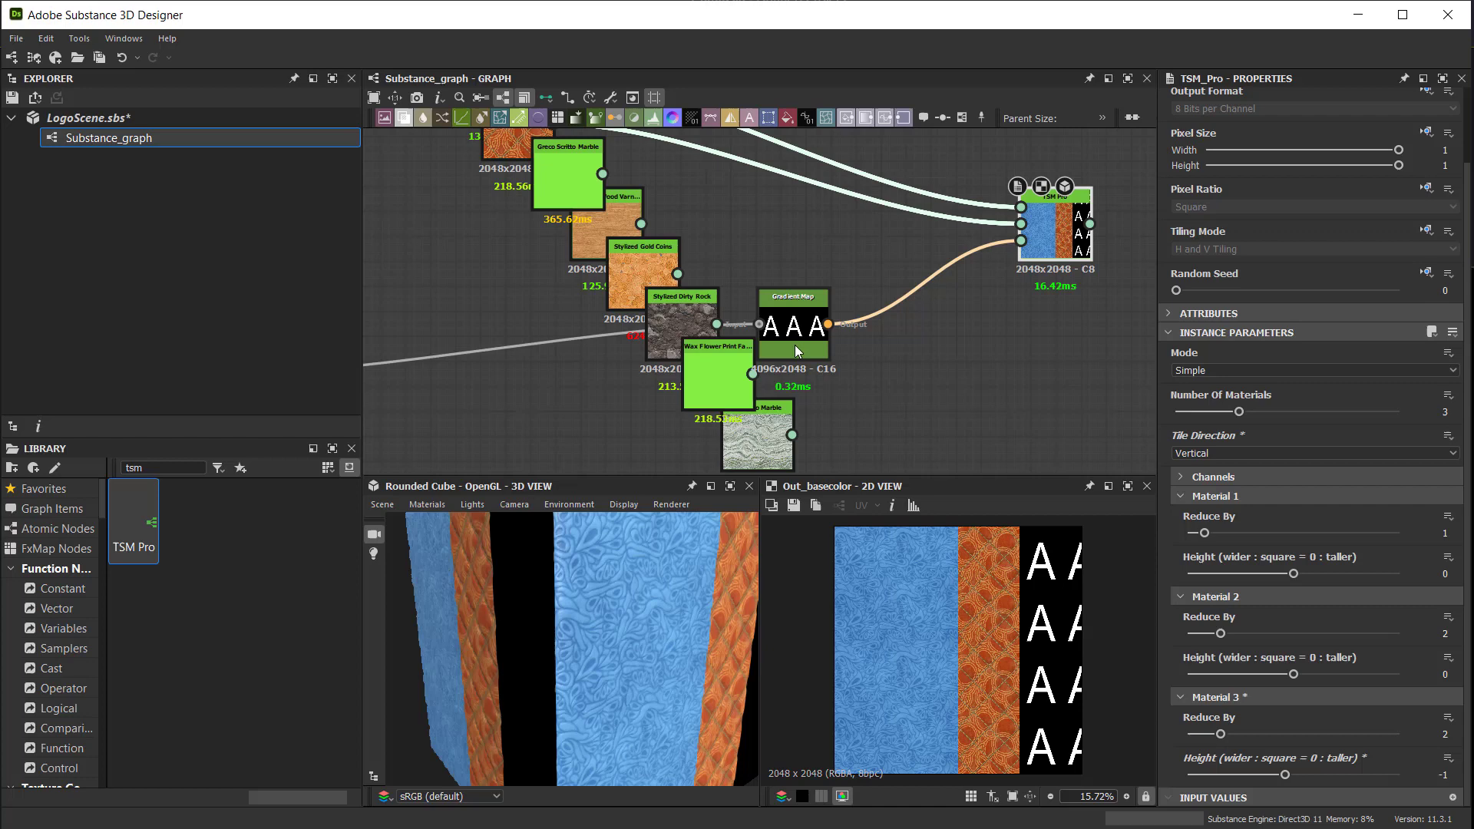
mouse_move(799, 338)
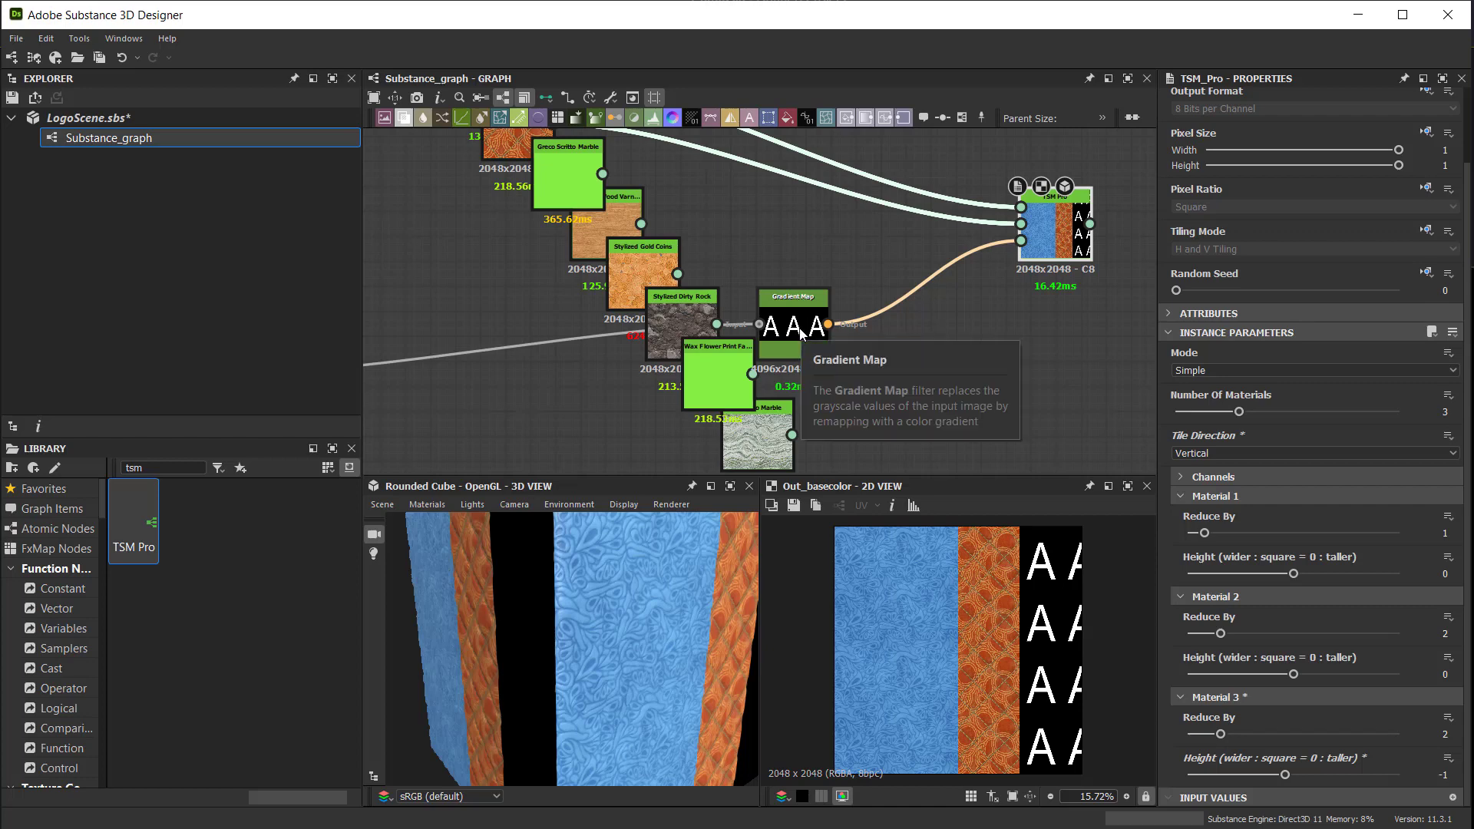
click(1310, 451)
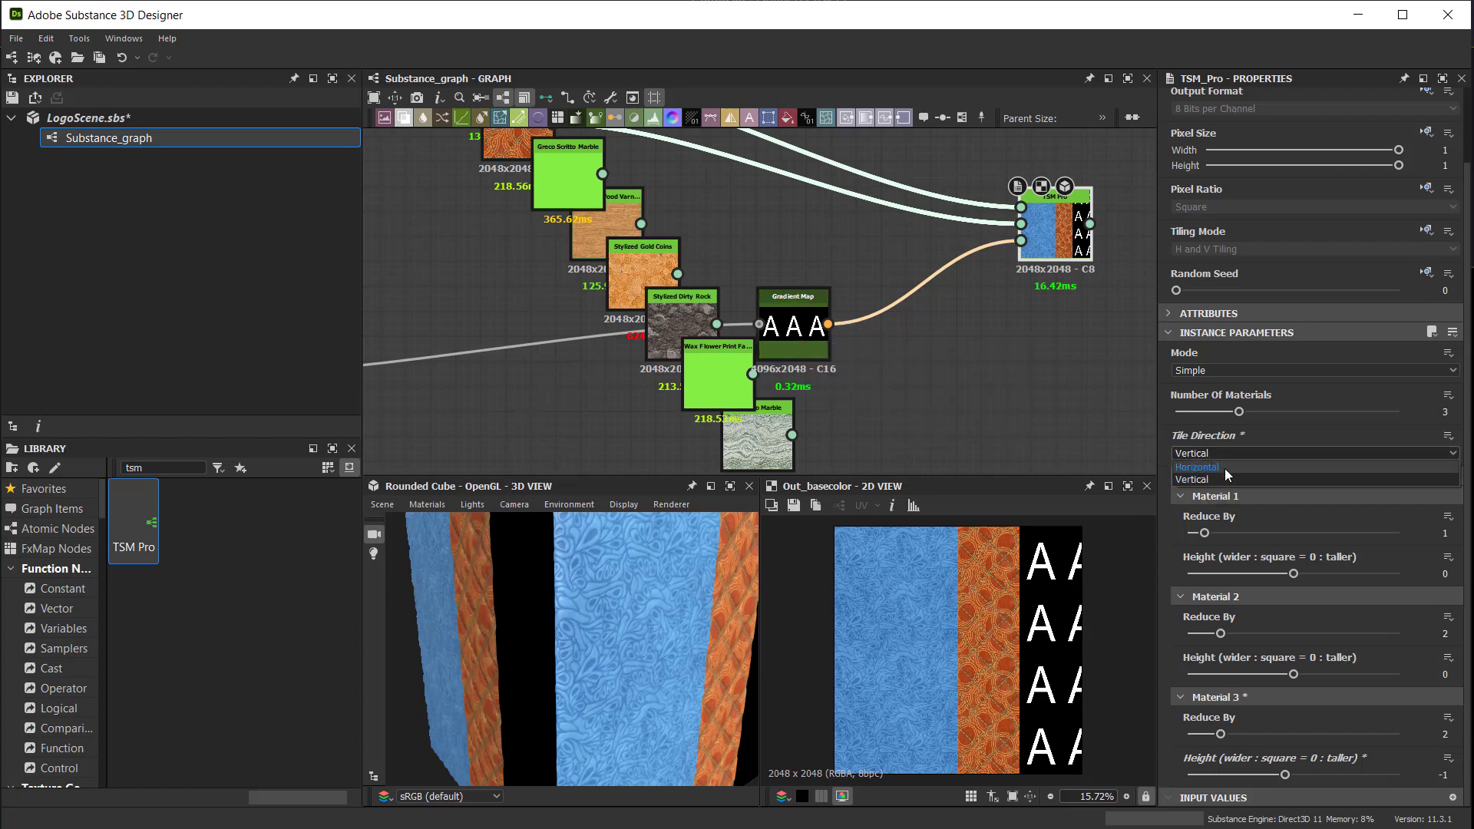
click(1196, 467)
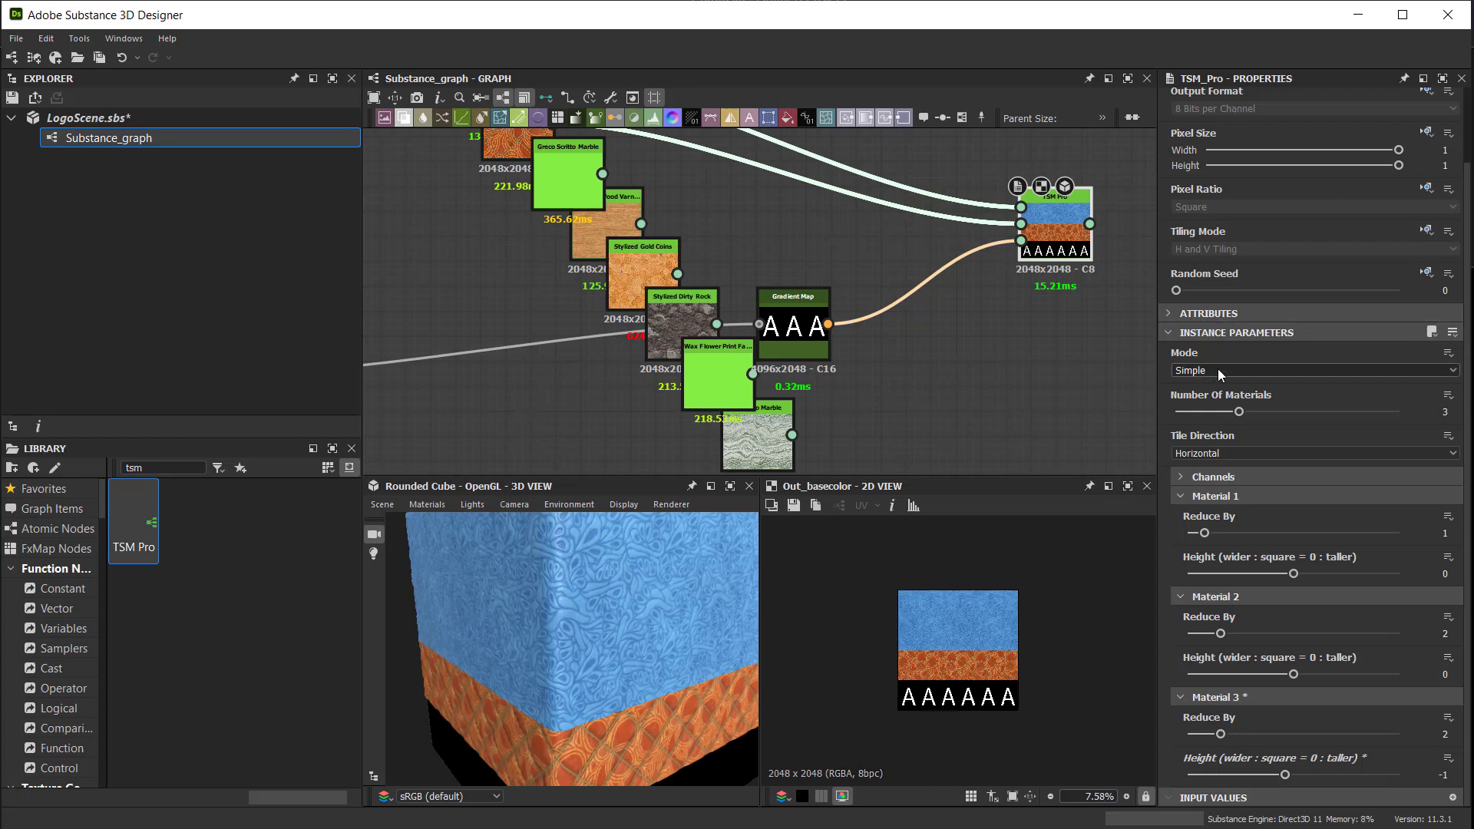
mouse_move(1219, 375)
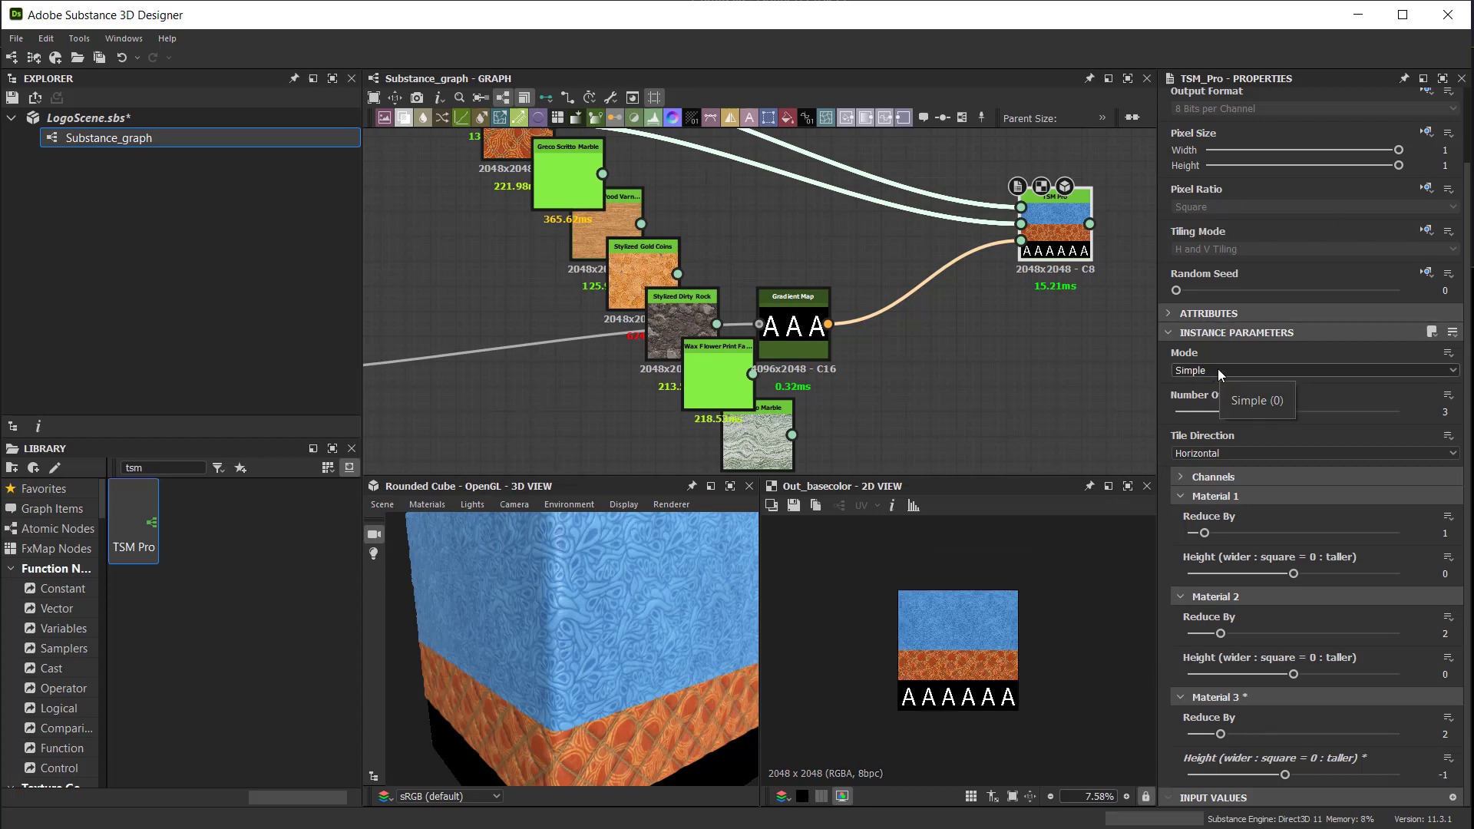
click(1313, 370)
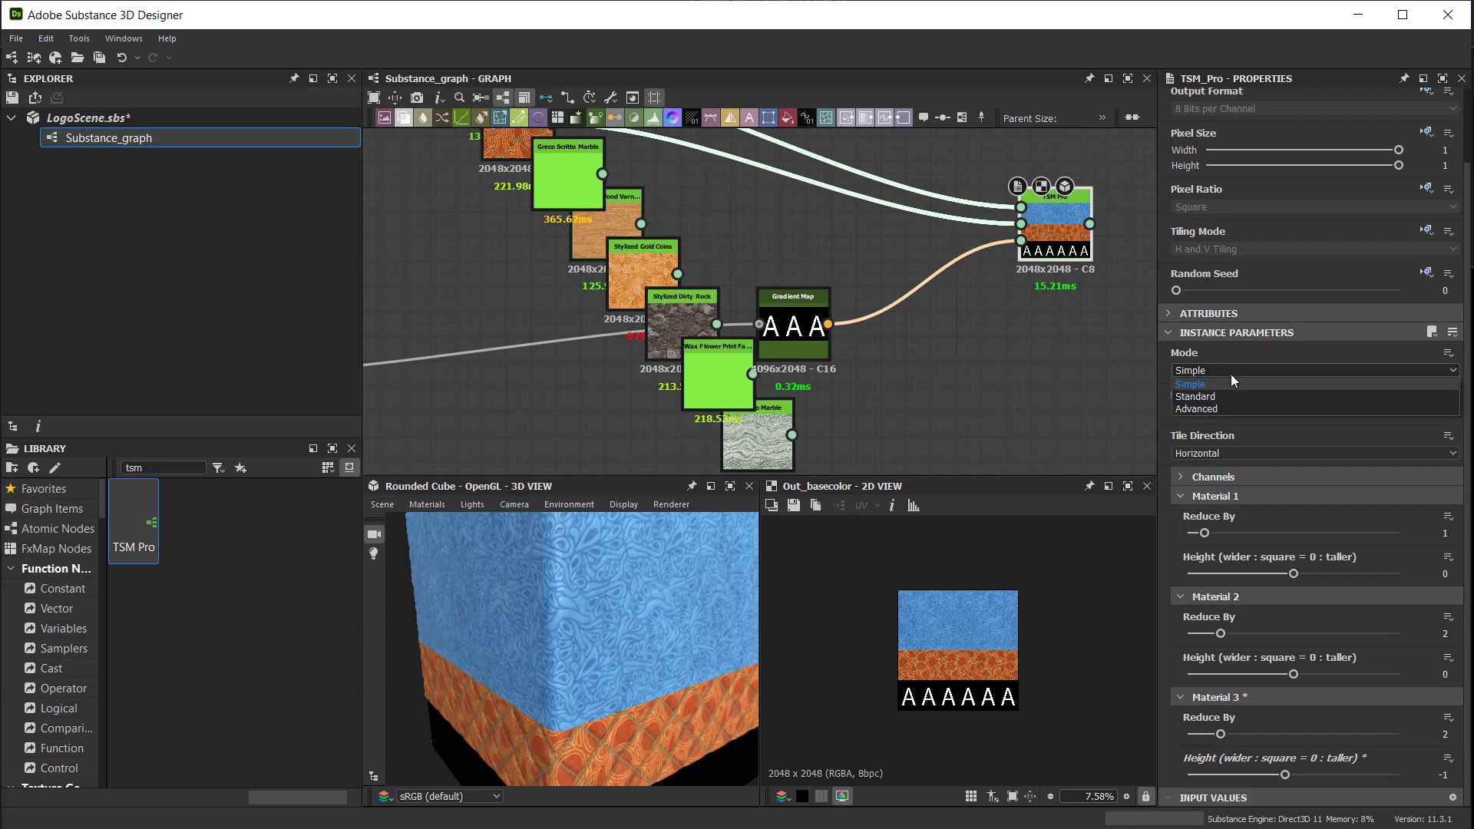
click(1190, 384)
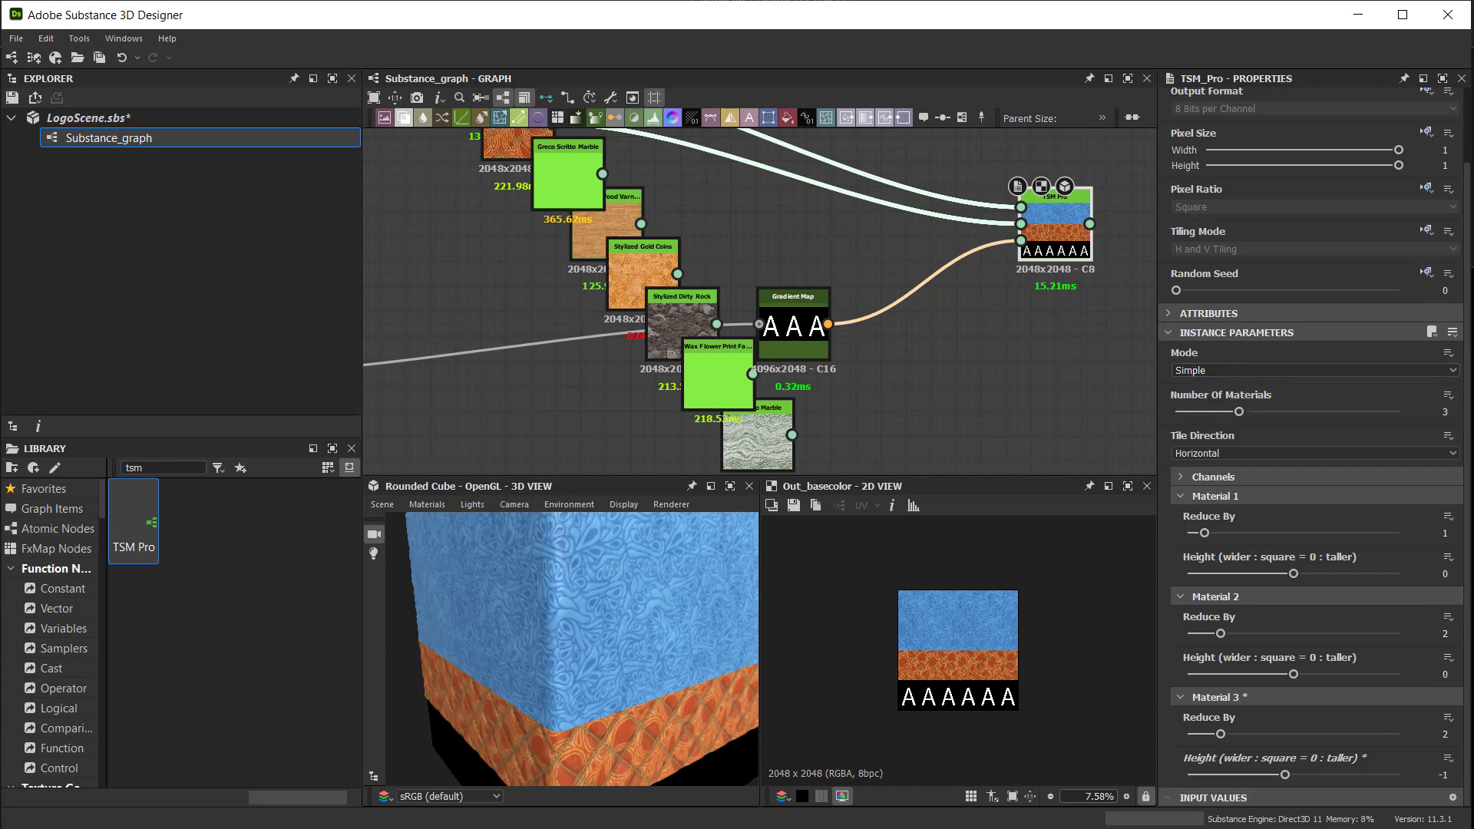